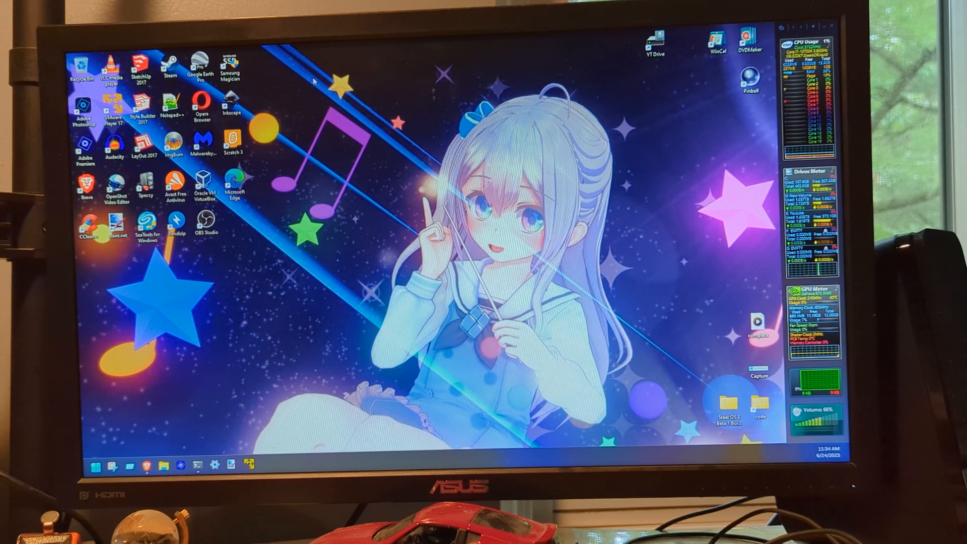
Step: Launch VMware Player and play the Windows Embedded 8.1 virtual machine
double_click(114, 105)
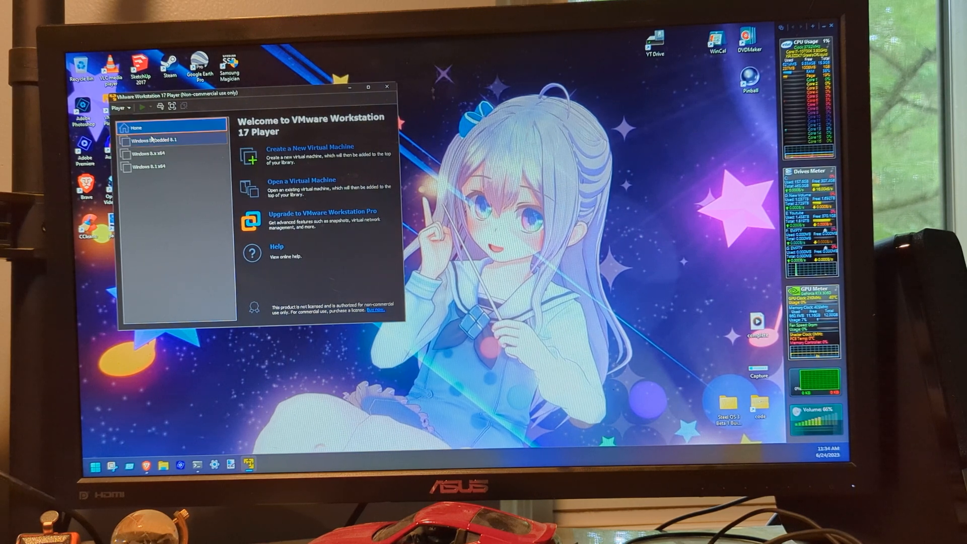
left_click(159, 139)
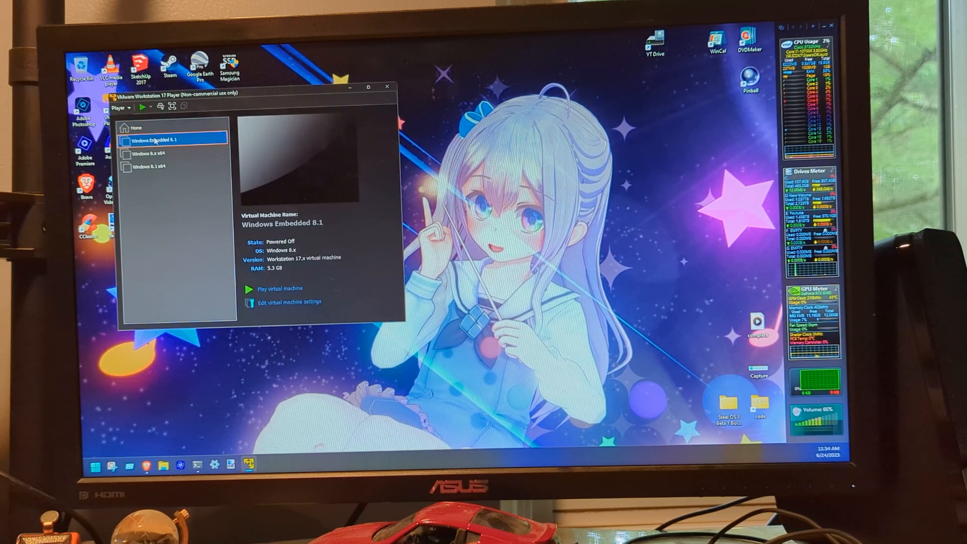
left_click(279, 289)
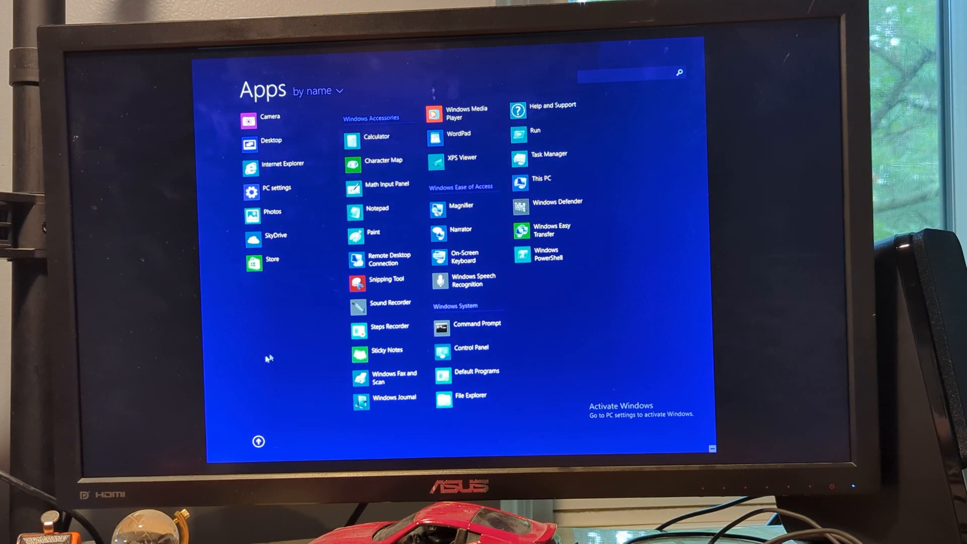
mouse_move(223, 325)
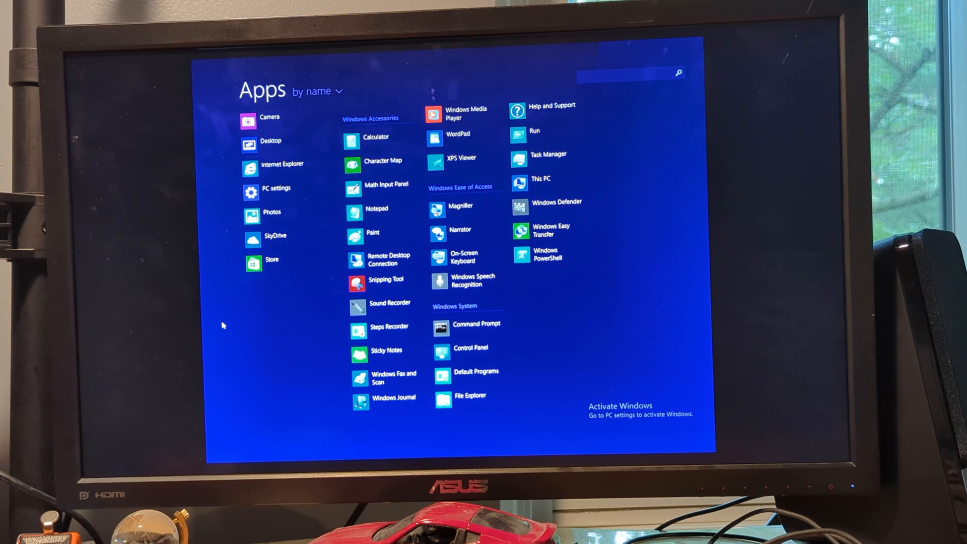
Step: Return from the Apps view to the Start screen
left_click(271, 188)
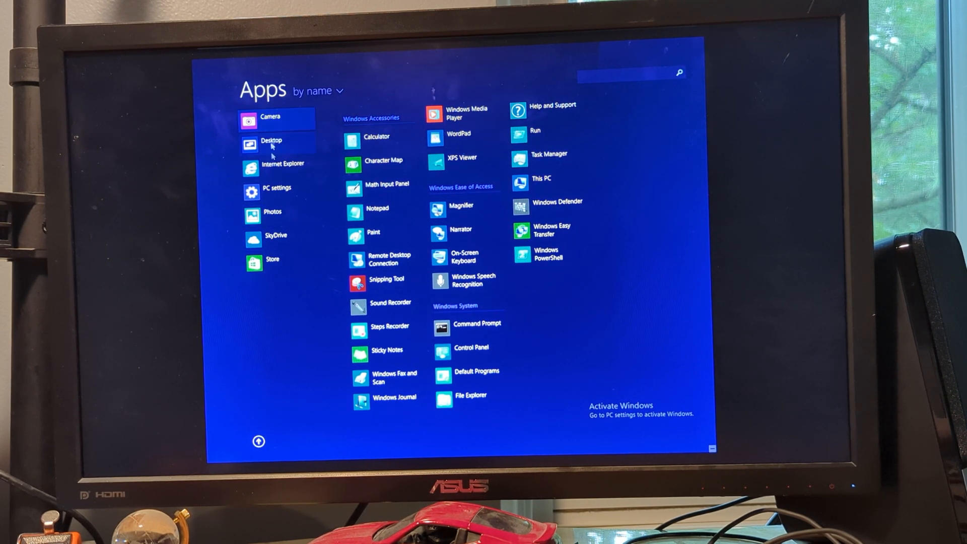
mouse_move(265, 284)
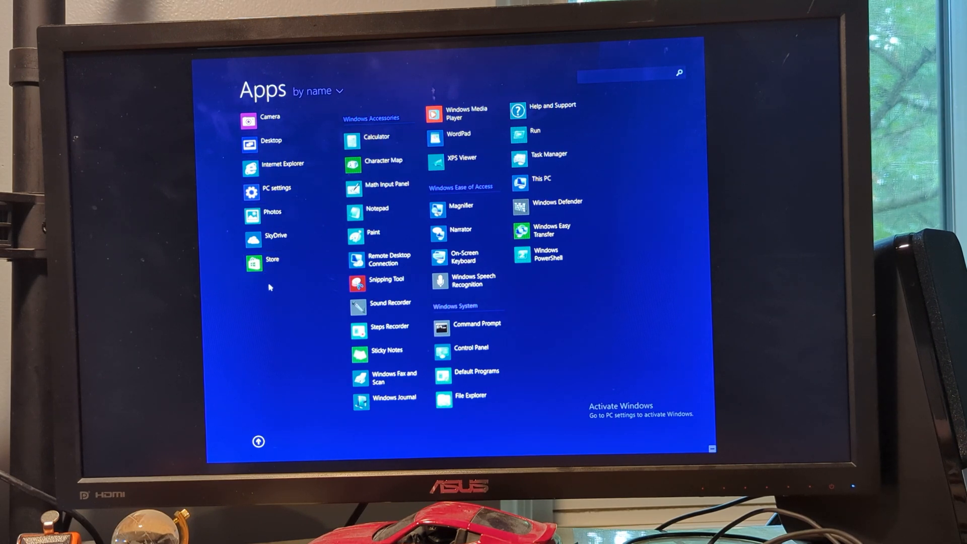
mouse_move(299, 308)
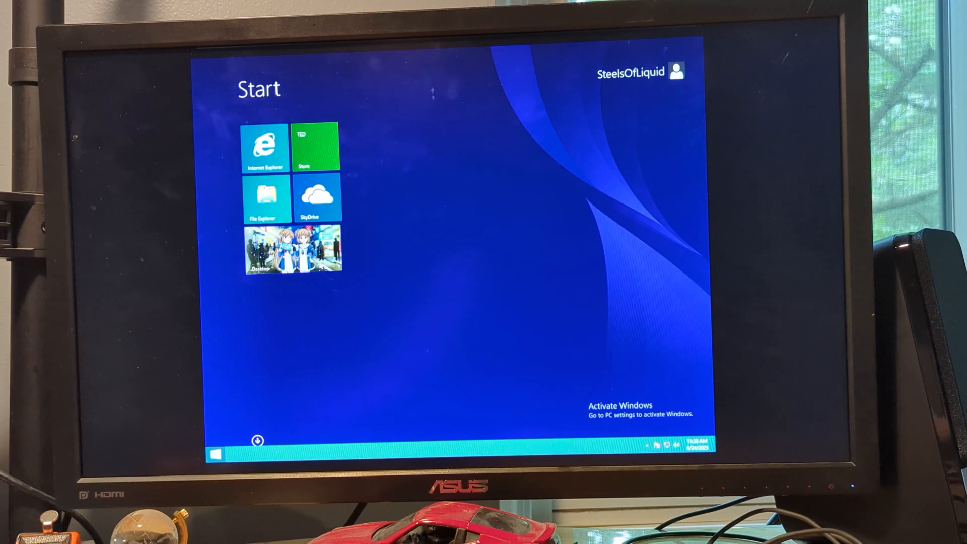
Step: Open the Apps view from the Start screen's down-arrow
left_click(292, 248)
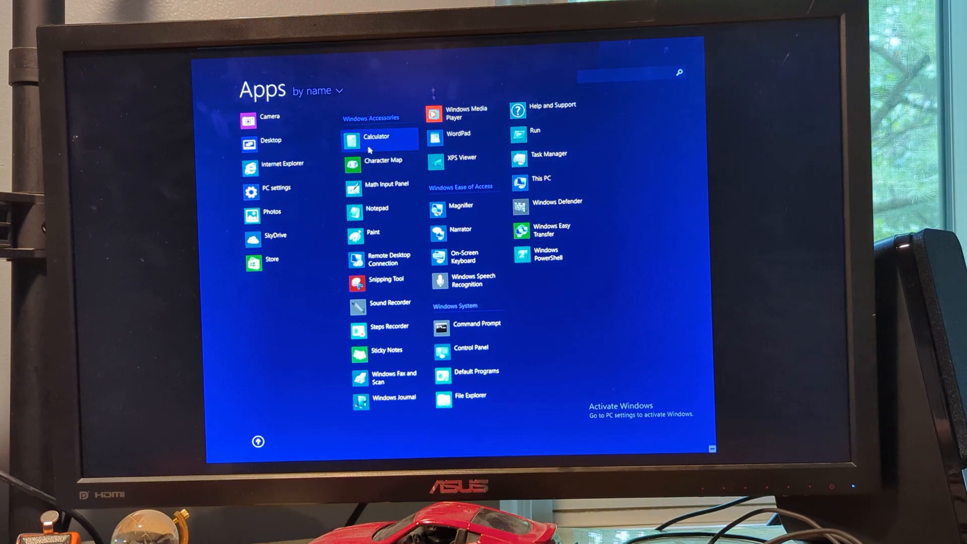
Step: Launch Calculator, enter the digit 3, clear it and try the memory keys
left_click(376, 136)
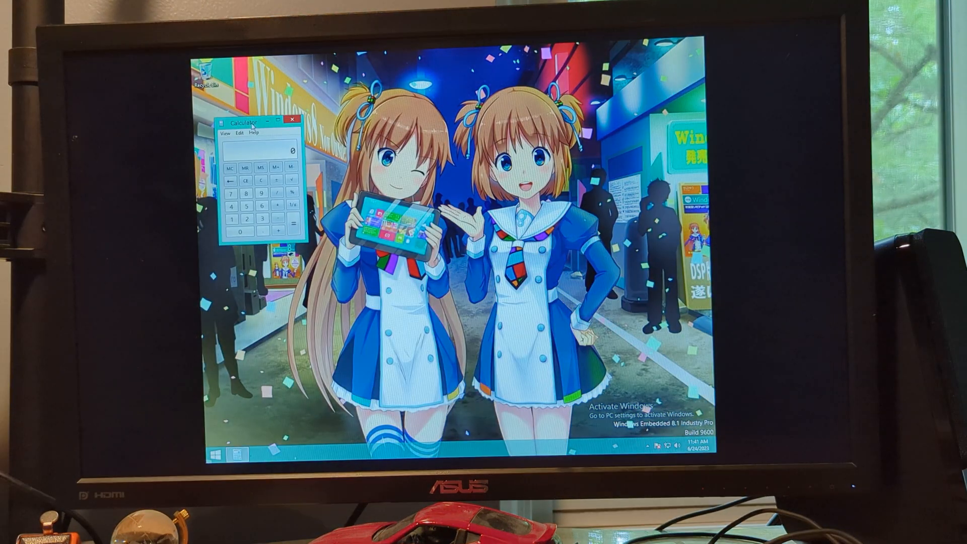
left_click(225, 133)
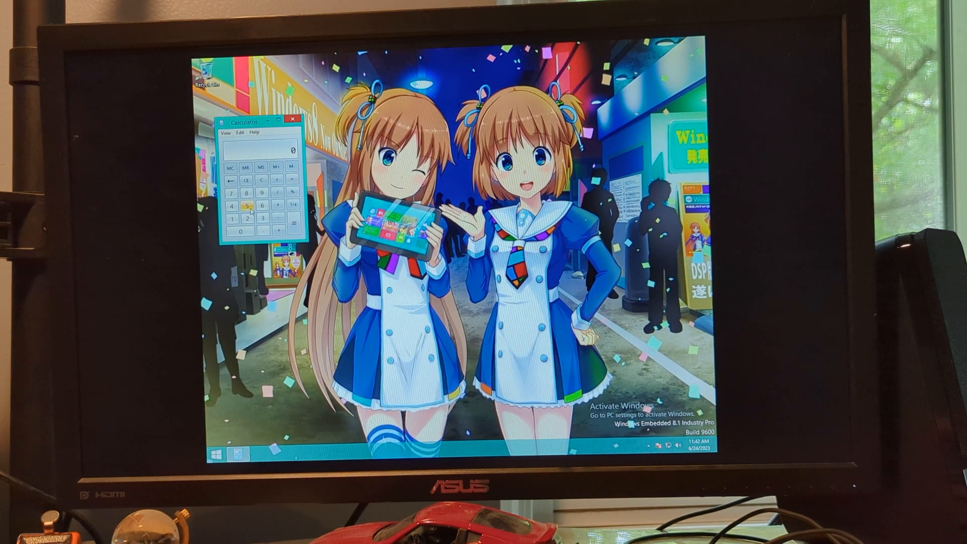
left_click(269, 213)
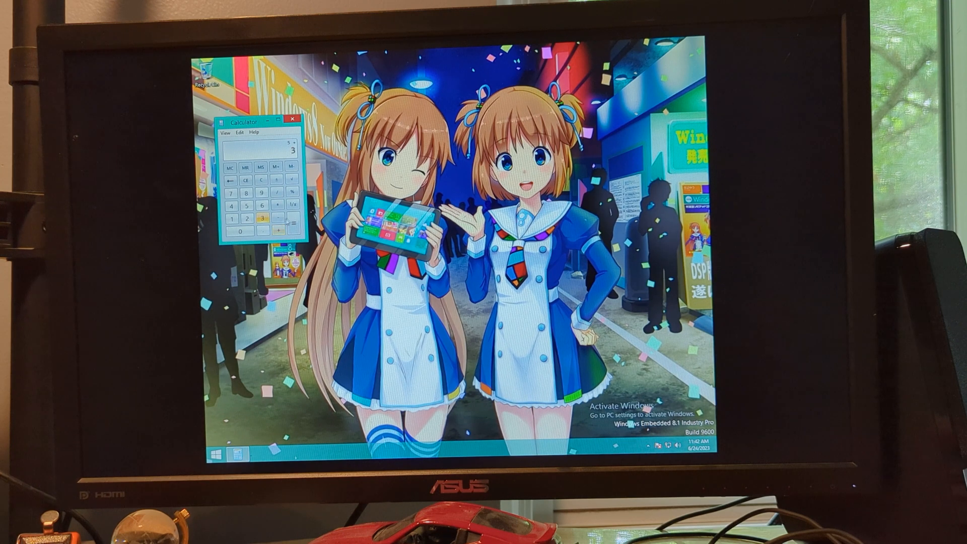
left_click(243, 180)
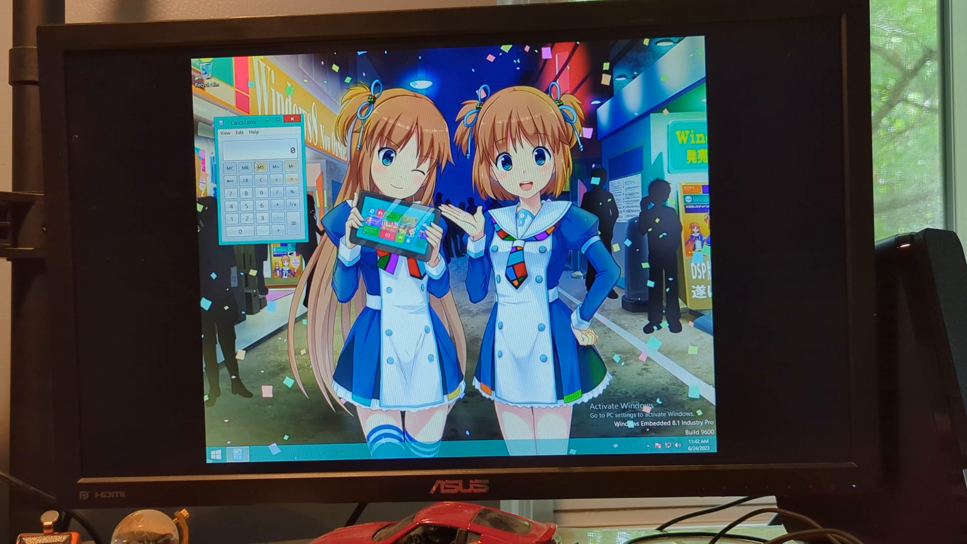
left_click(290, 118)
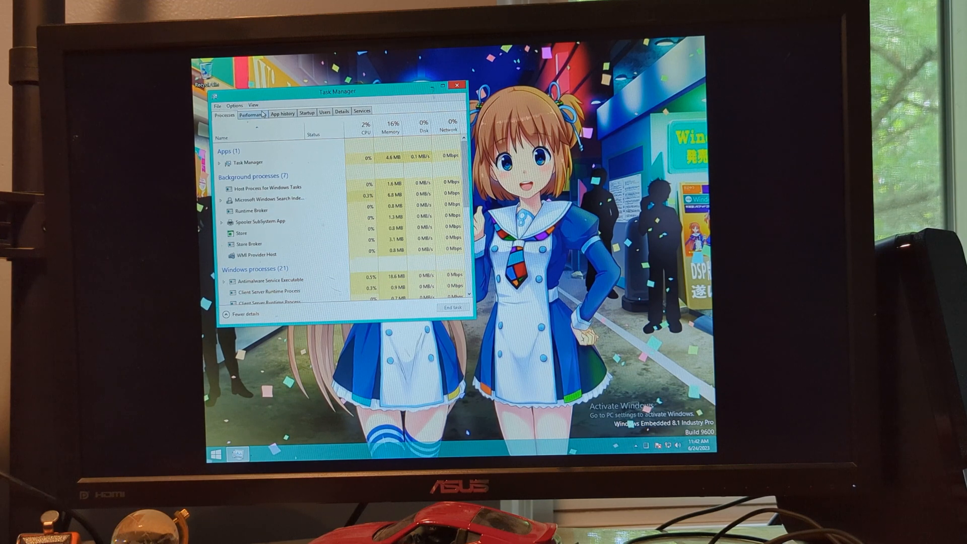
Step: Review the Performance tab's CPU, Memory and Disk panes
left_click(251, 114)
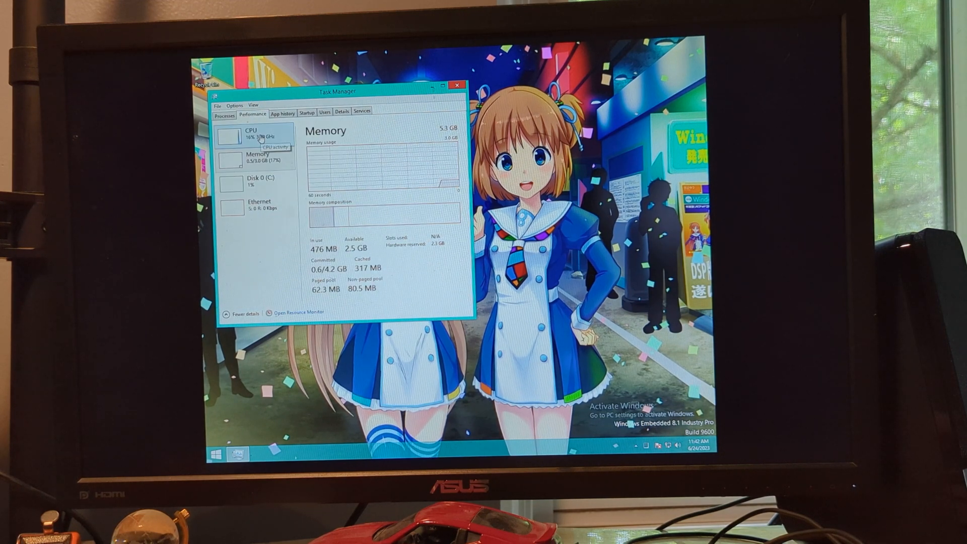
left_click(251, 136)
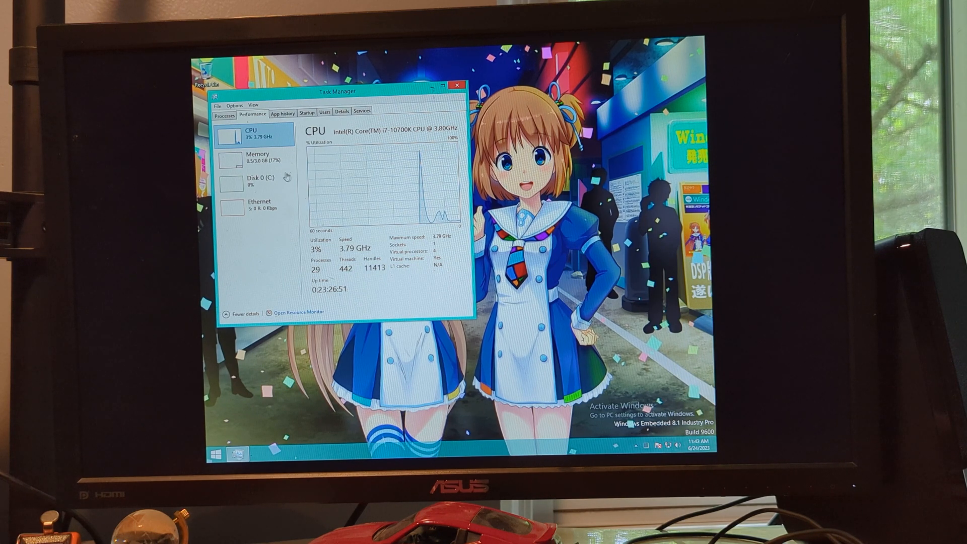
left_click(258, 157)
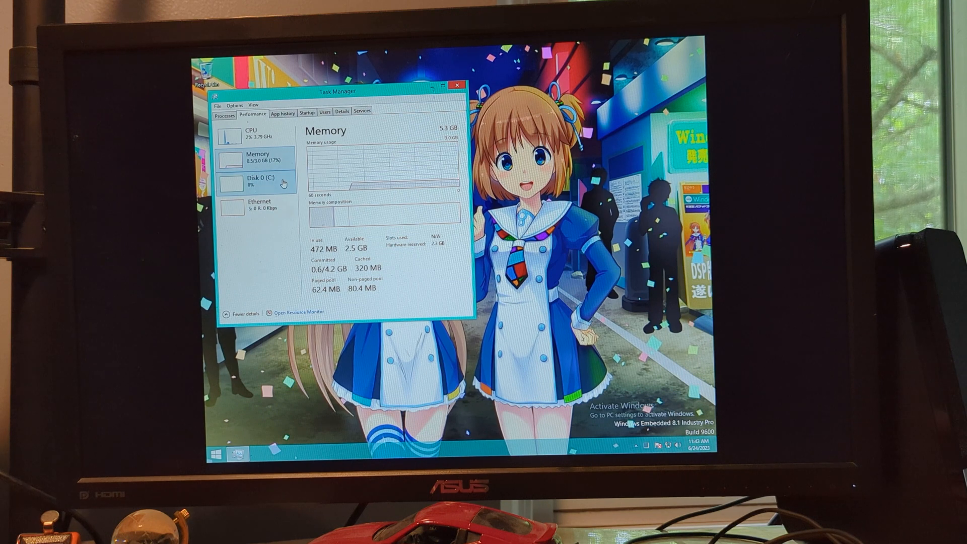
left_click(255, 182)
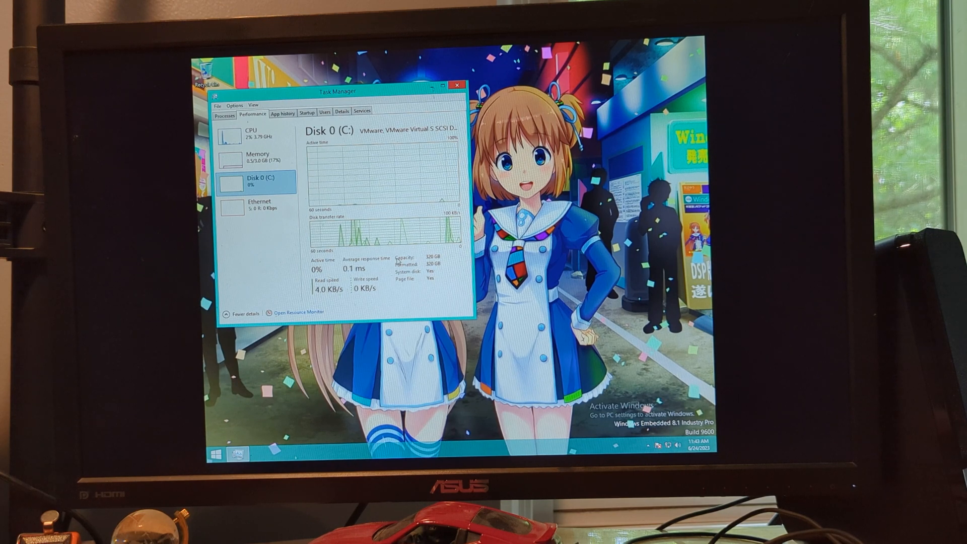
Step: Browse App history, Startup, Users and Details, then return to the Processes list
left_click(282, 113)
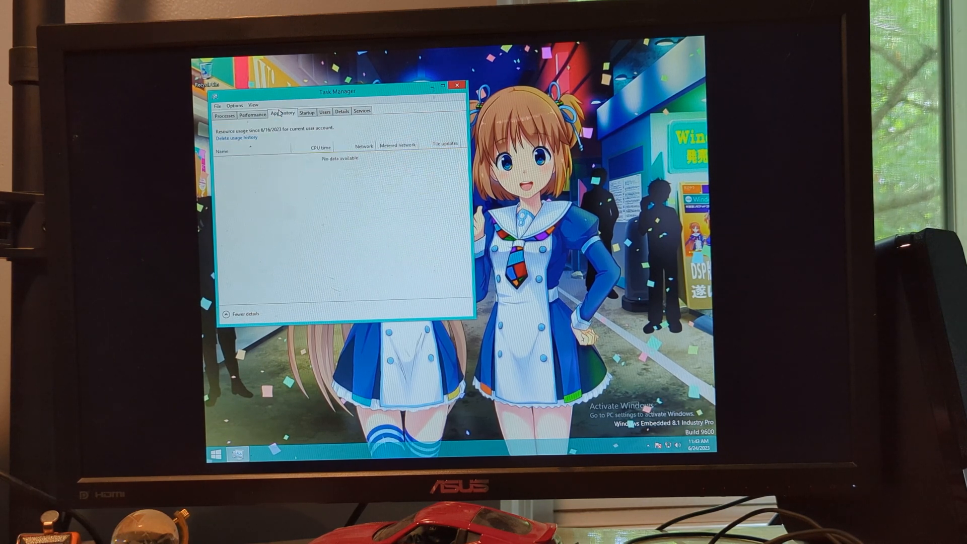
left_click(282, 113)
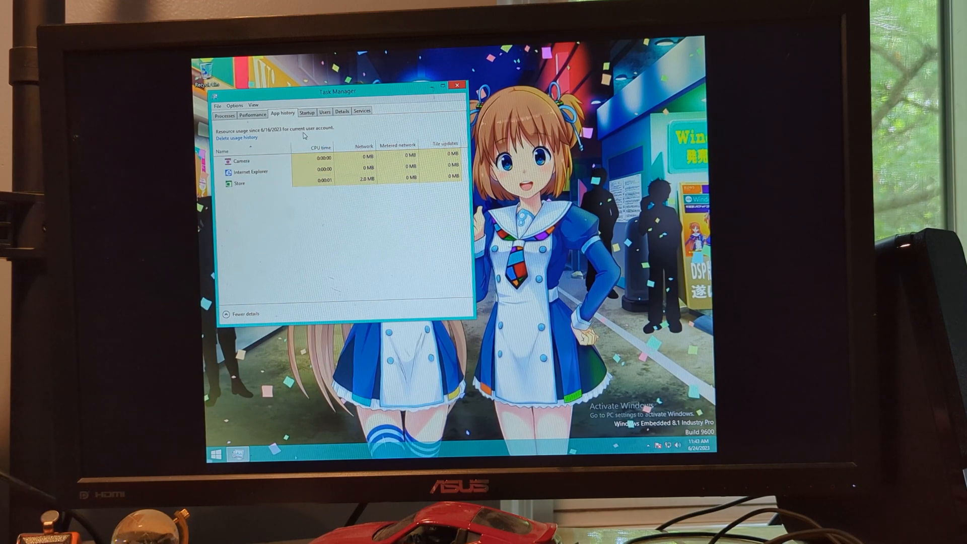
left_click(306, 113)
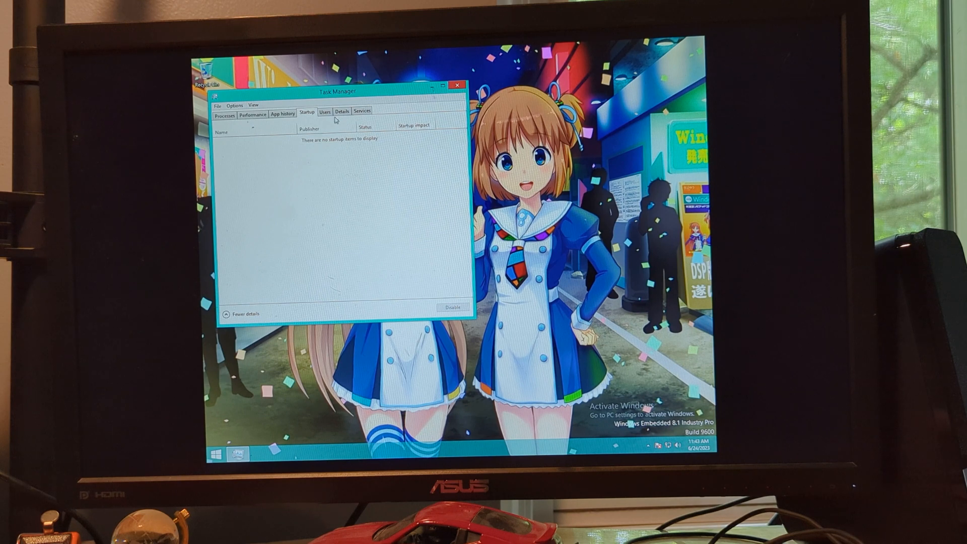
left_click(324, 111)
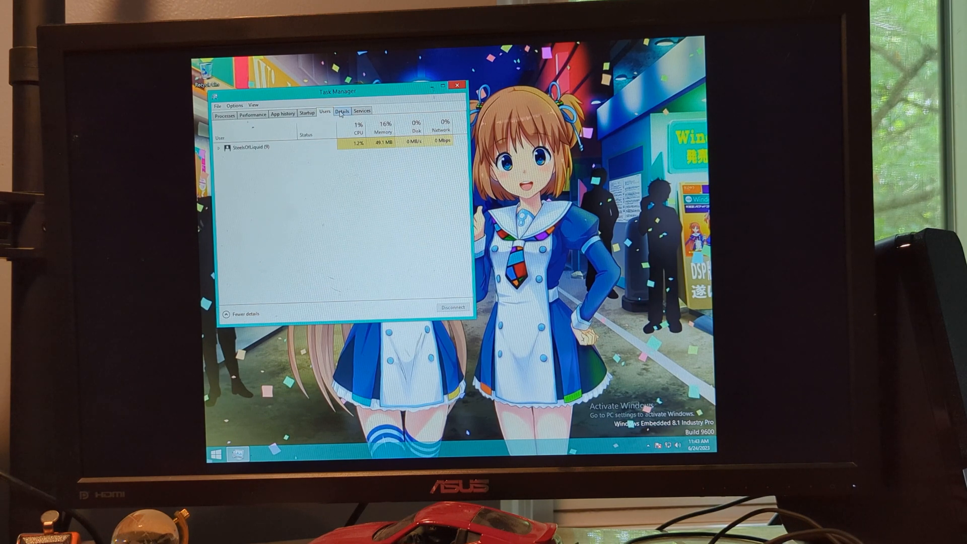
left_click(342, 111)
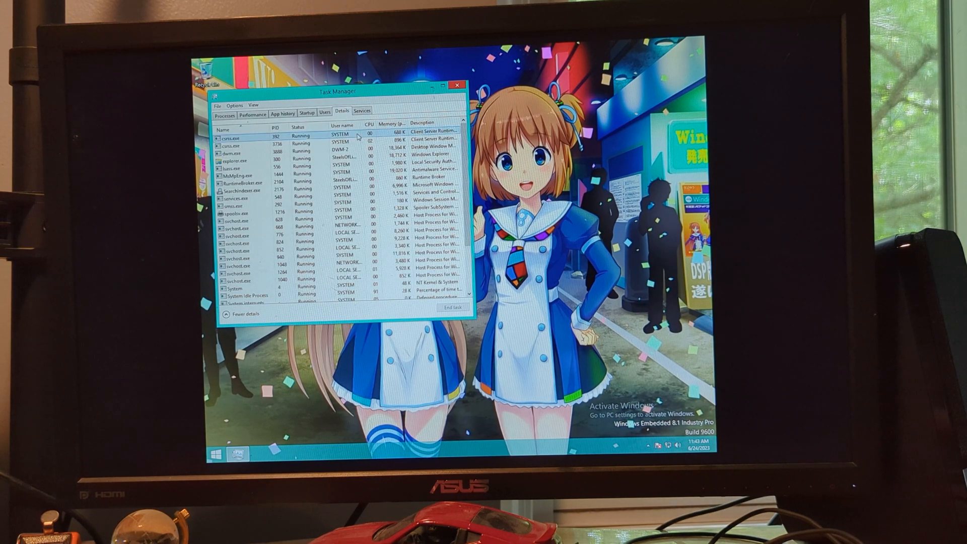
left_click(223, 114)
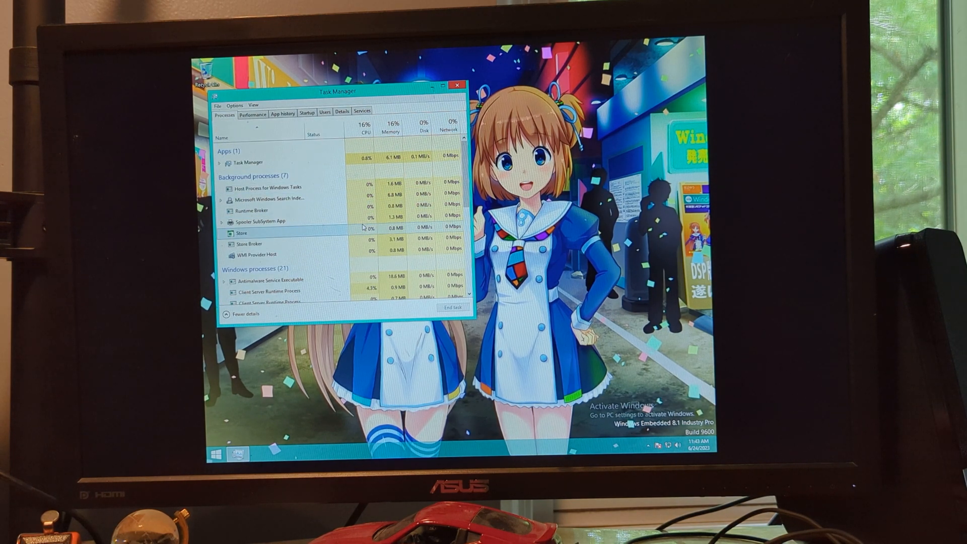
scroll("down", 3)
type("winver")
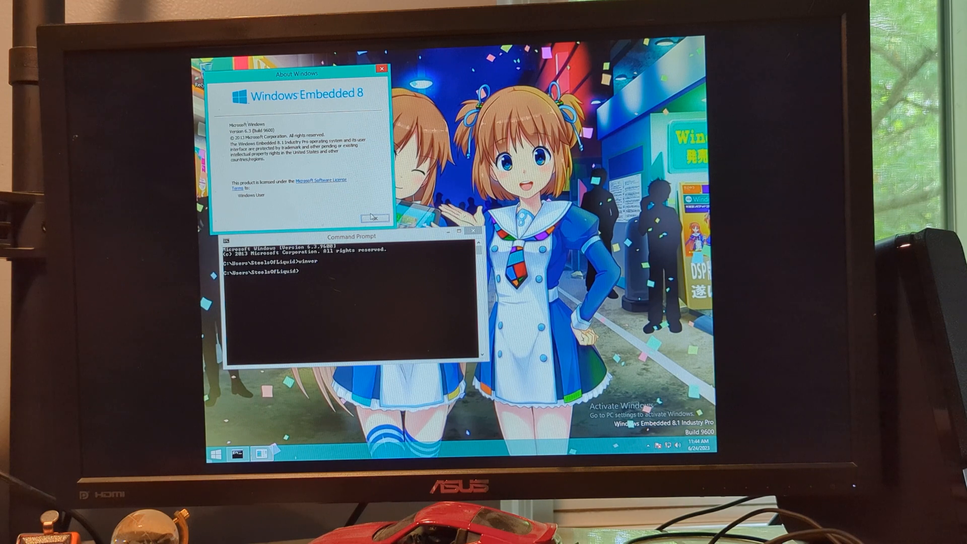
Step: Dismiss the About Windows dialog and run dir to list the user profile folders
left_click(372, 217)
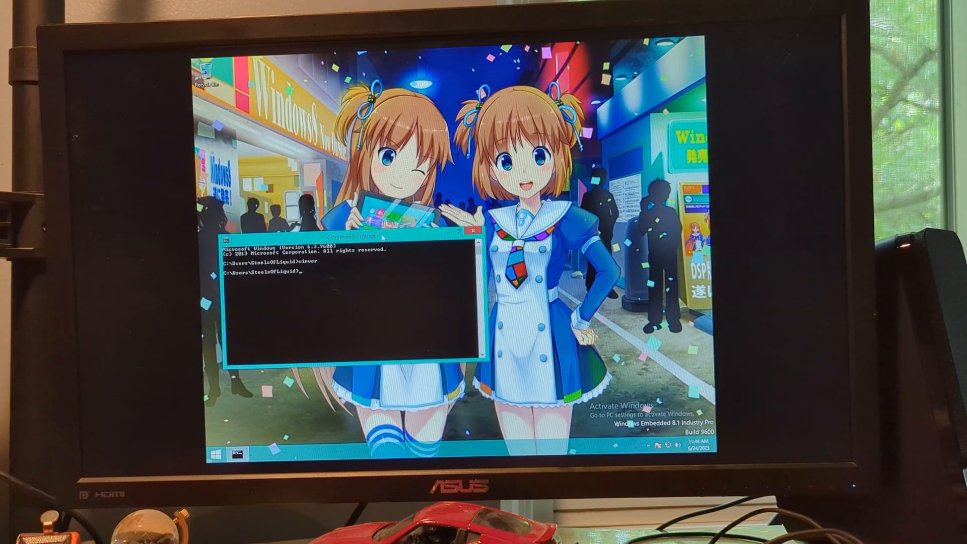
type("di")
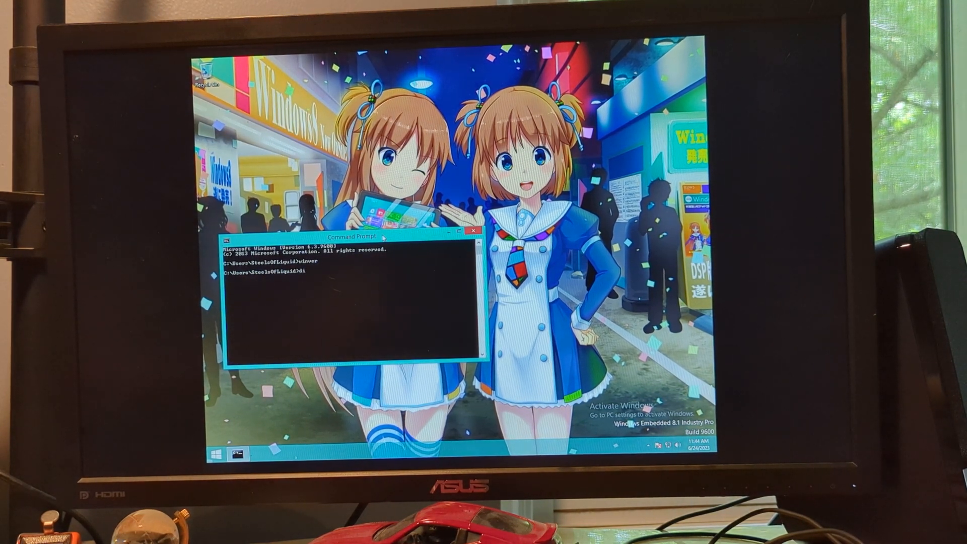
key("Return")
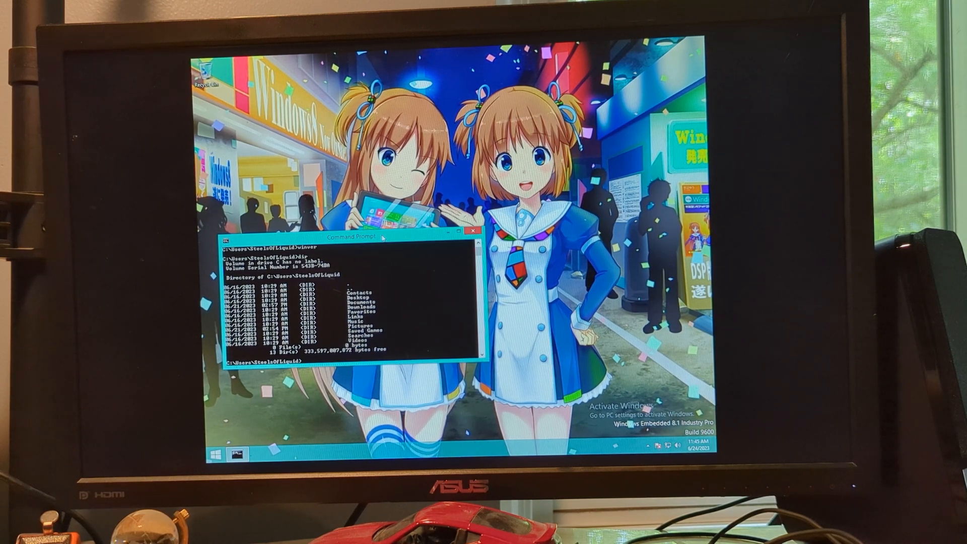
Step: Run mem and dismiss the 16-bit application error it raises
type("mem")
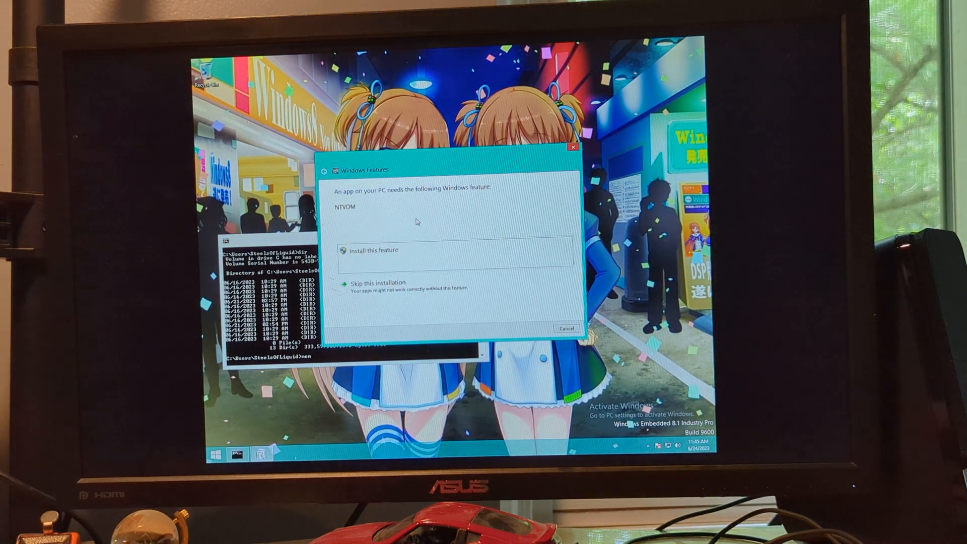
mouse_move(422, 227)
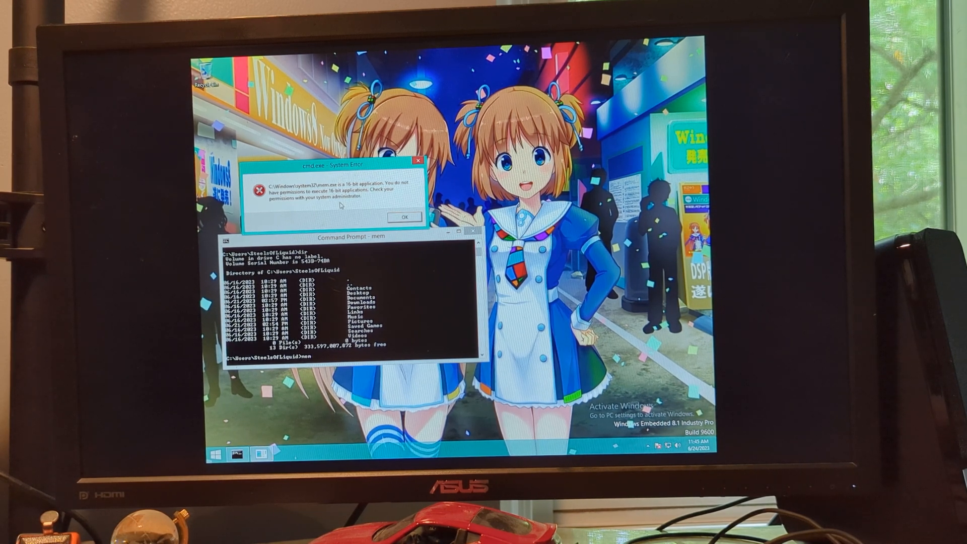
left_click(405, 217)
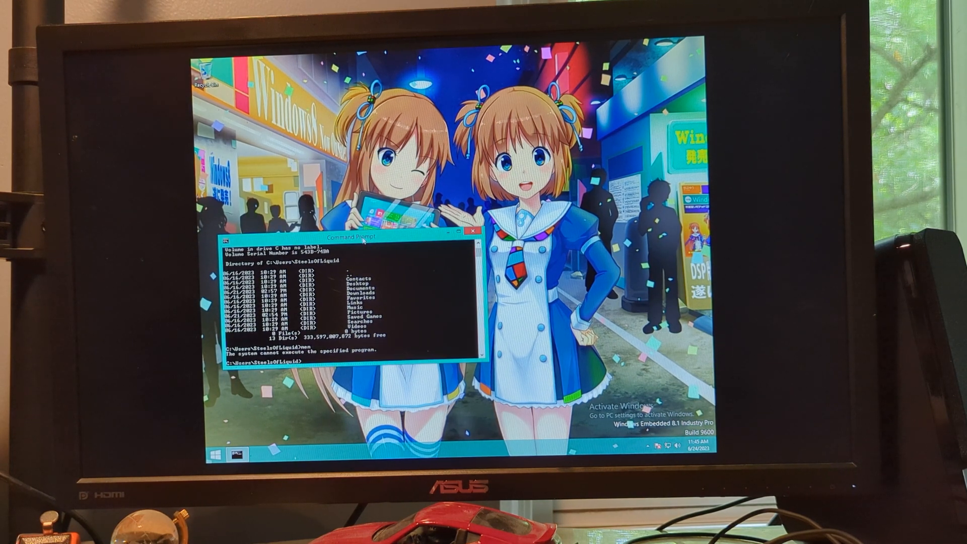
Step: Run help and scroll back through the list of available commands
type("hel")
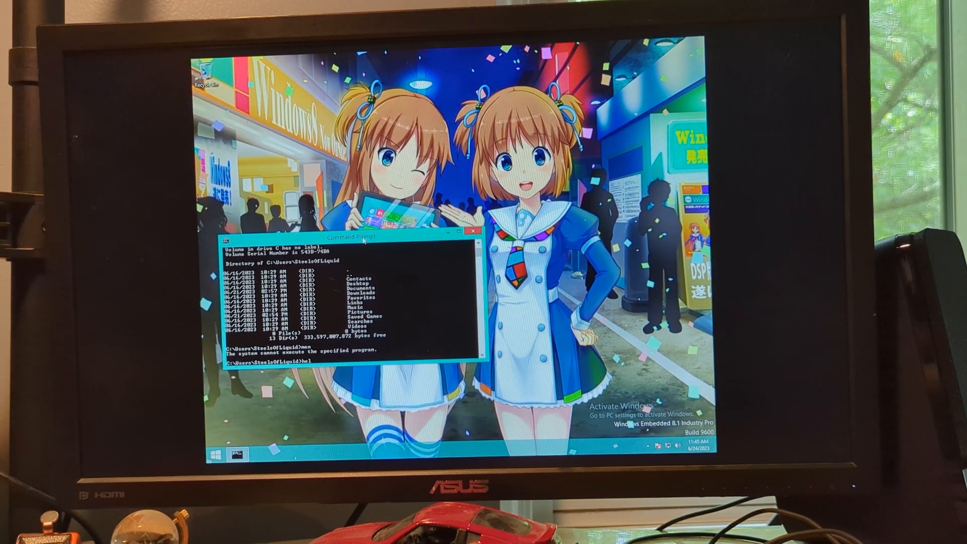
key("enter")
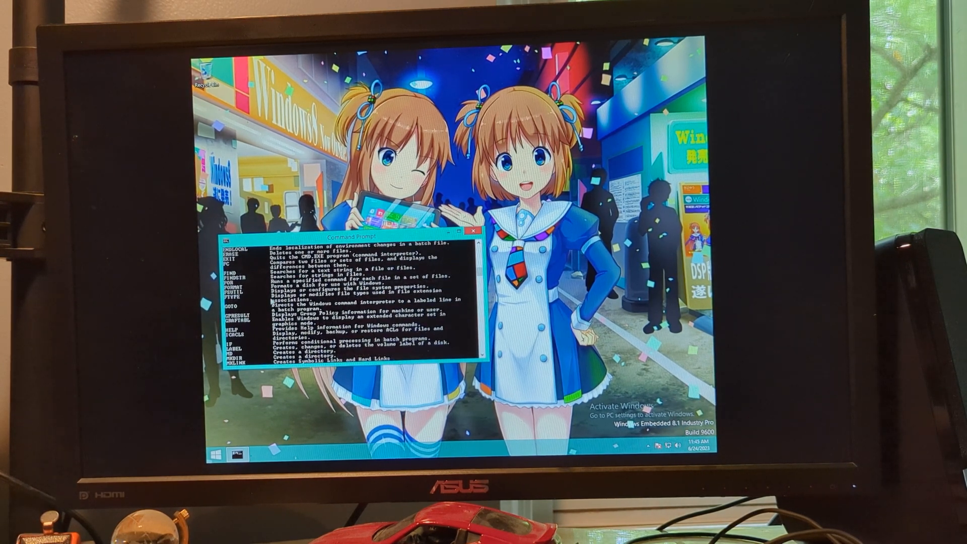
scroll("up", 3)
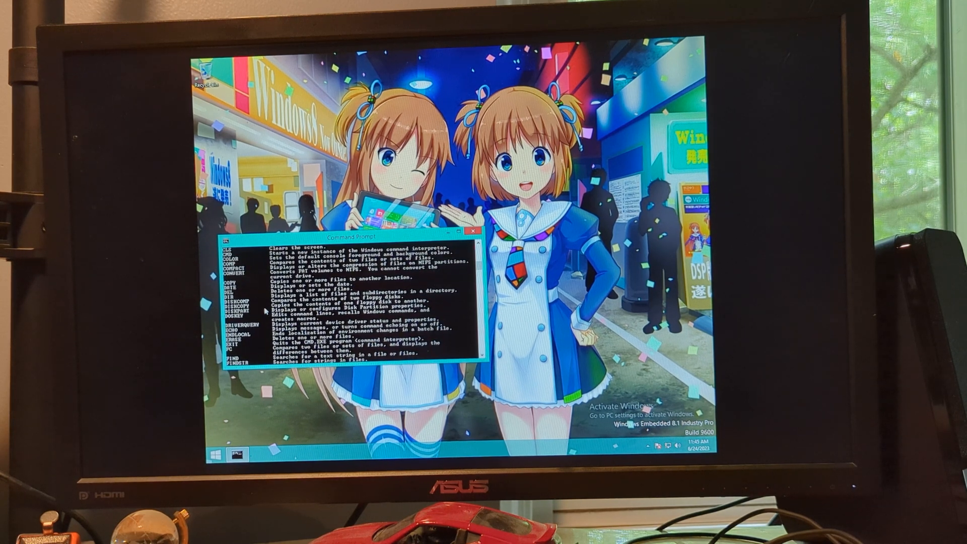
scroll("up", 3)
type("tree")
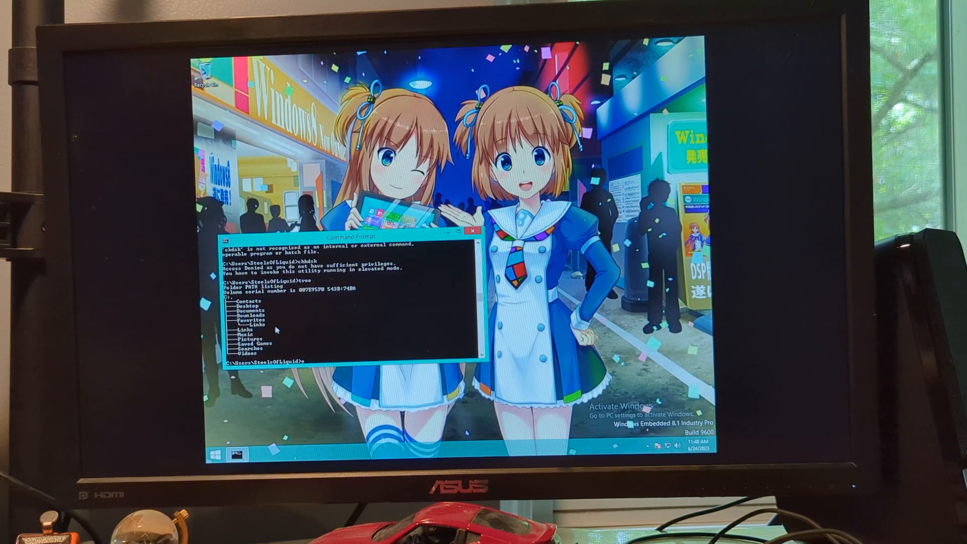
Step: Write 'This is pretty much identical to previous versions of Windows.' in Notepad
left_click(473, 232)
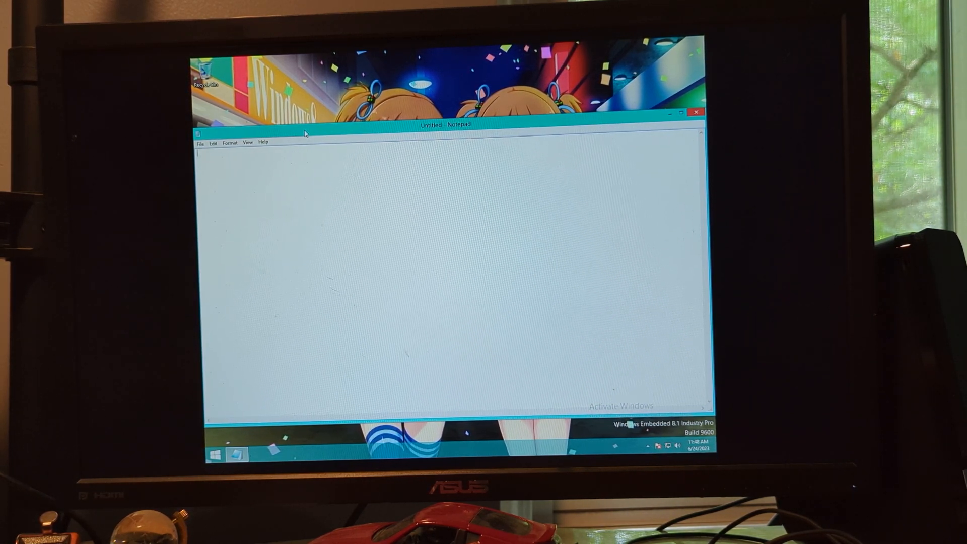
type("This is")
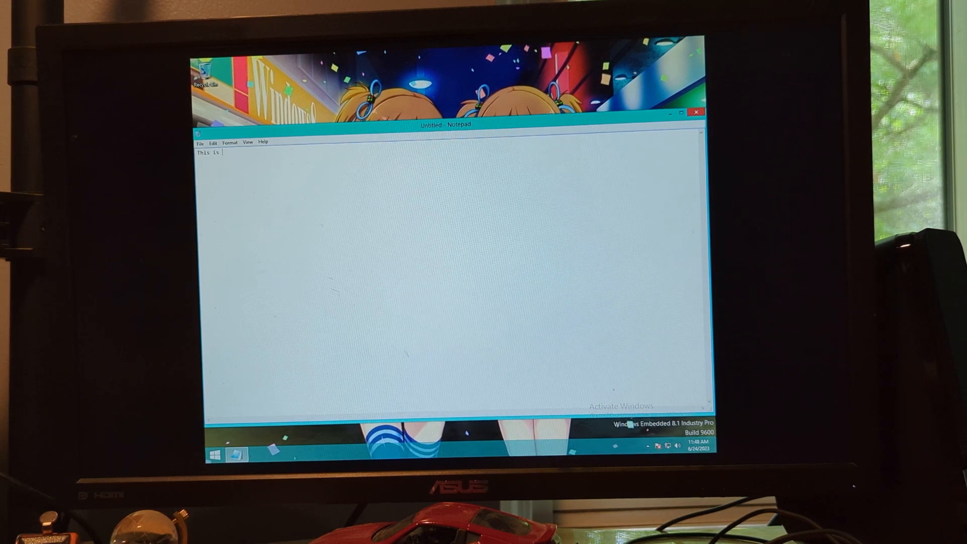
type("pretty")
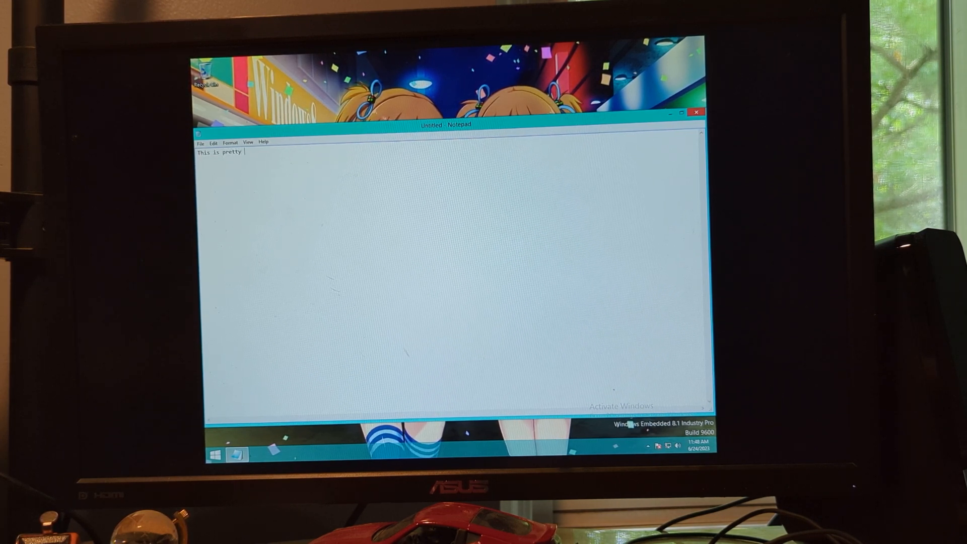
type("much identi")
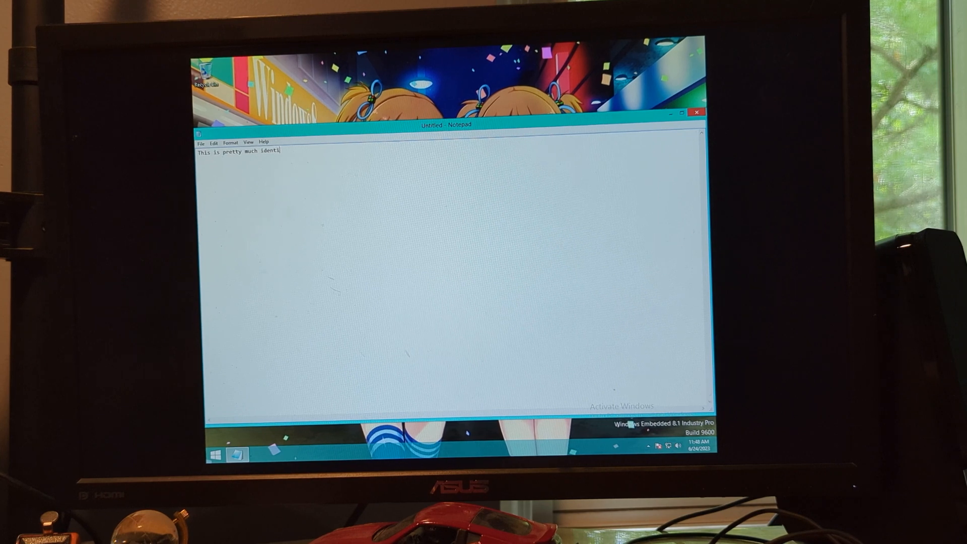
type("cal to")
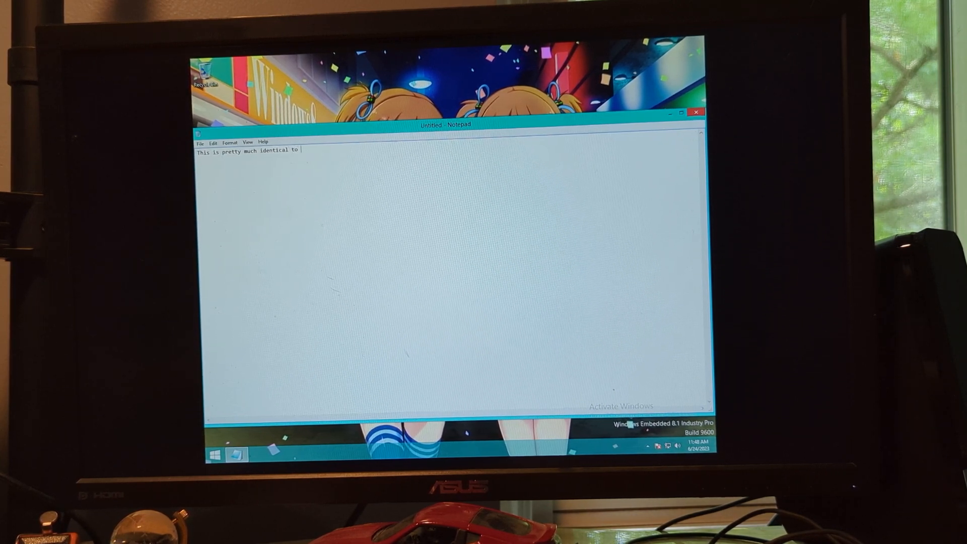
type("previous v")
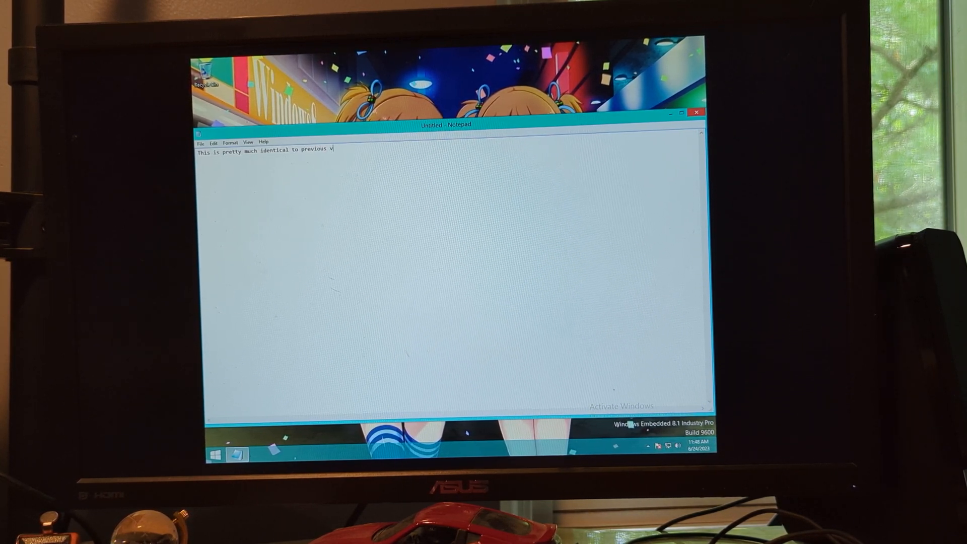
type("ersions of W")
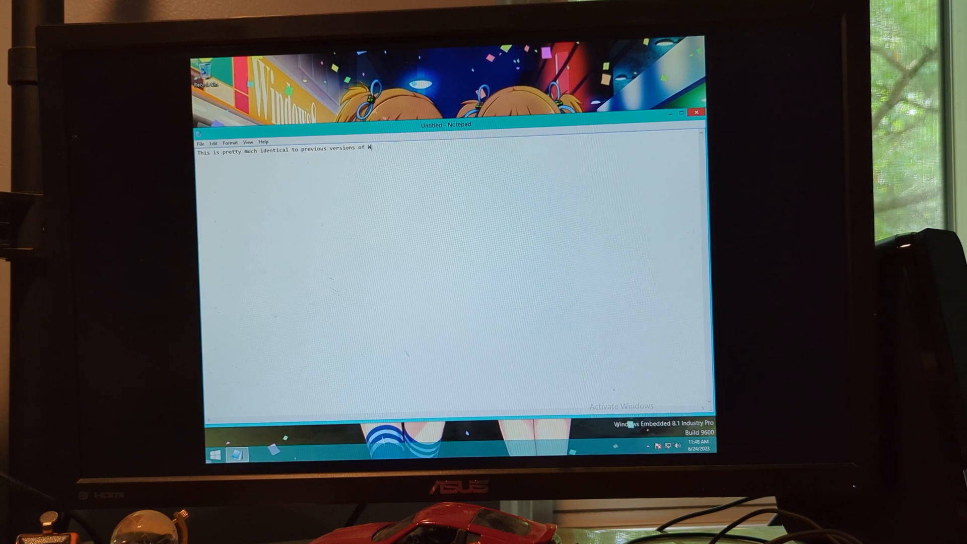
type("indows.")
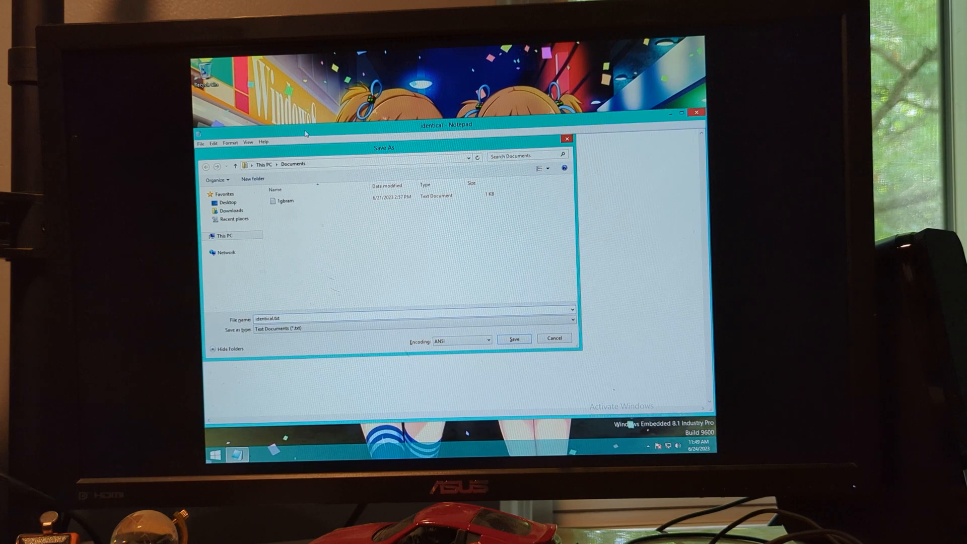
Step: Save the note as identical.txt in Documents
left_click(515, 340)
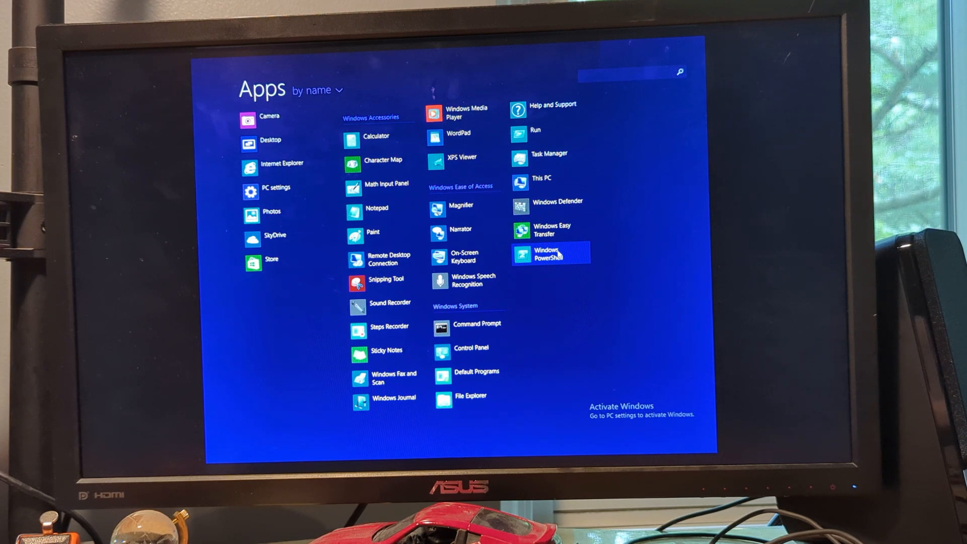
mouse_move(549, 201)
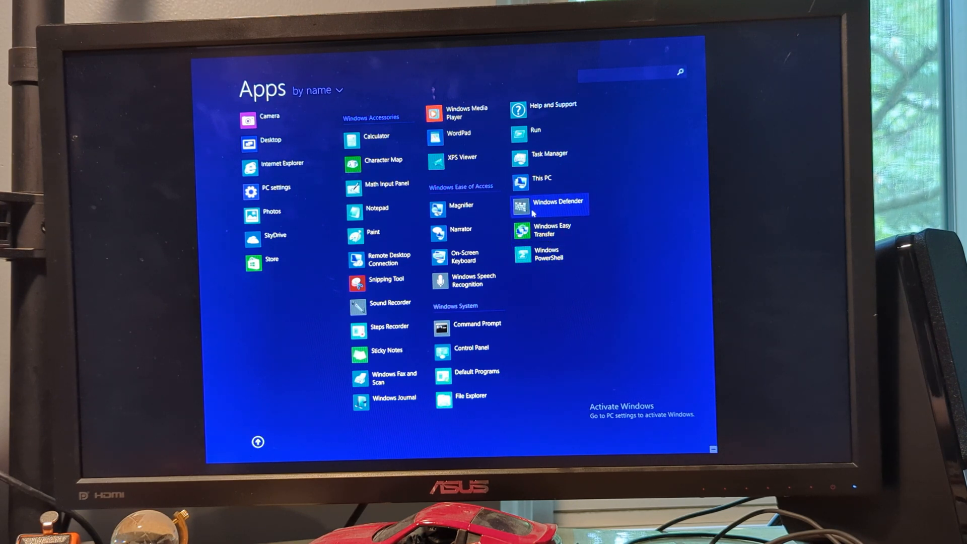
Step: Launch Windows Defender and review its History and Update tabs showing 3628-day-old definitions
left_click(556, 201)
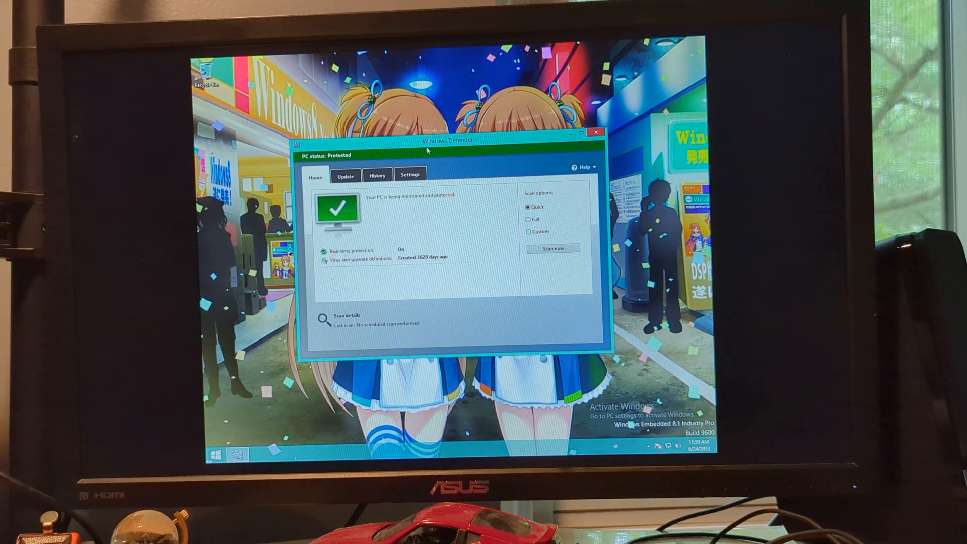
left_click_drag(445, 138, 364, 208)
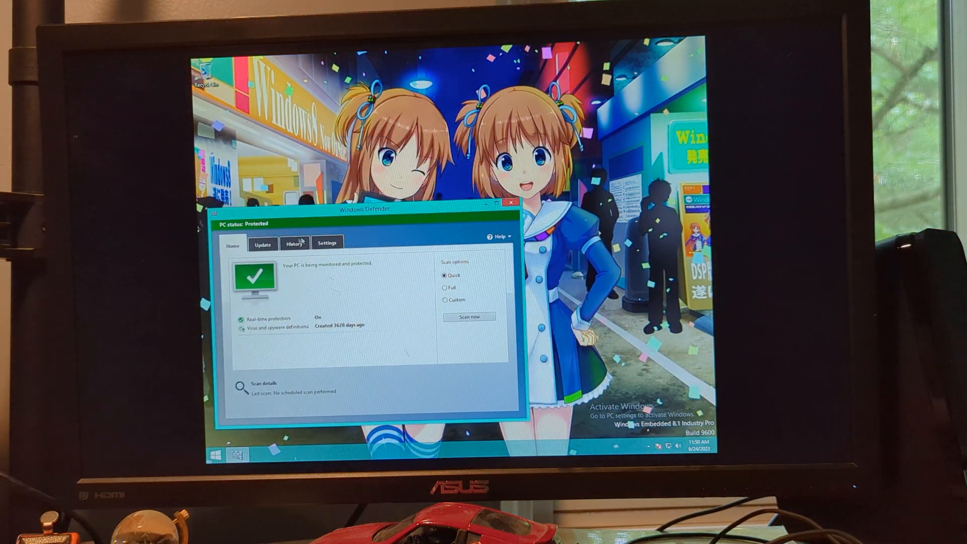
mouse_move(326, 243)
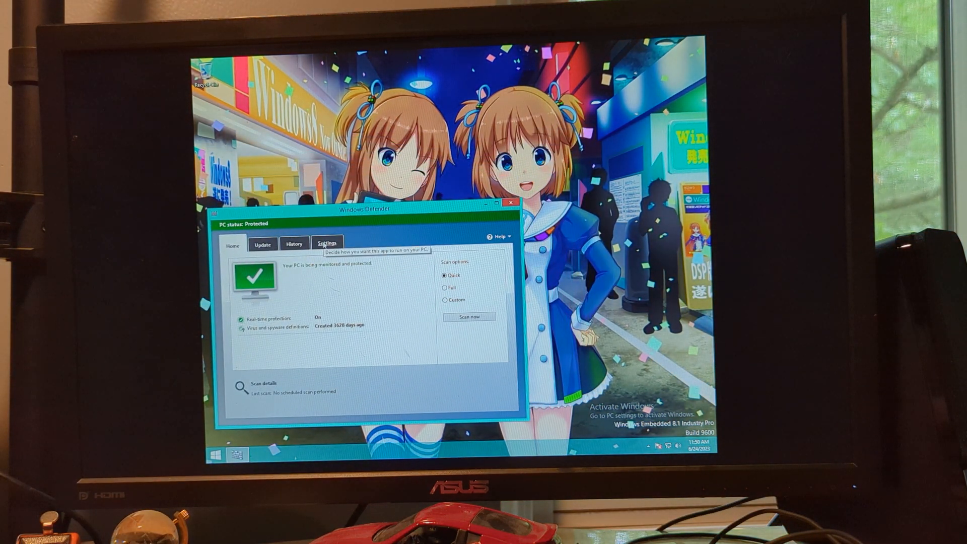
left_click(294, 243)
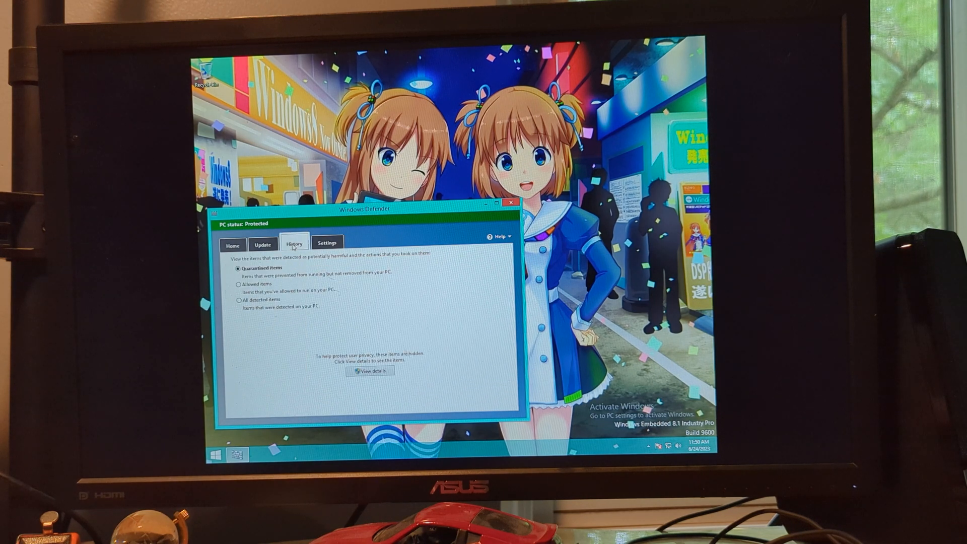
left_click(262, 244)
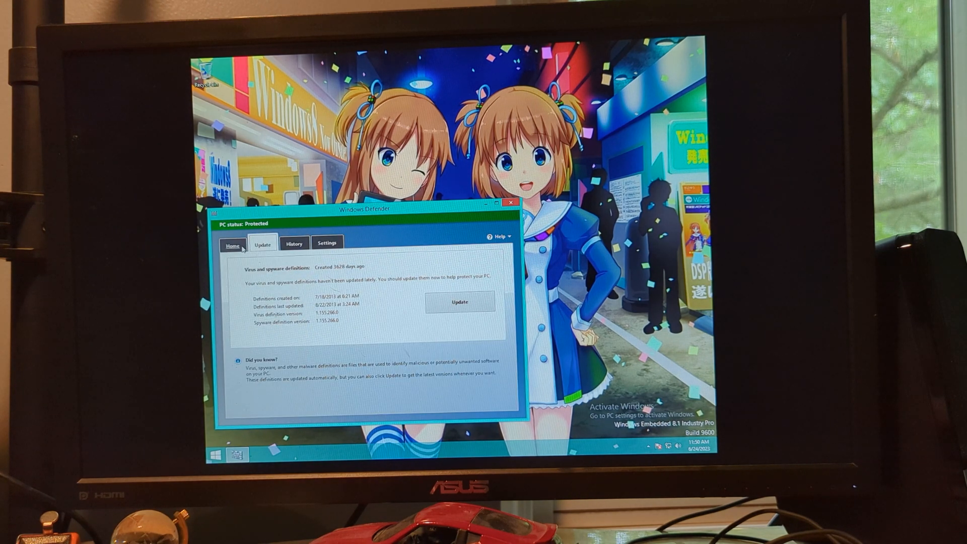
left_click(232, 244)
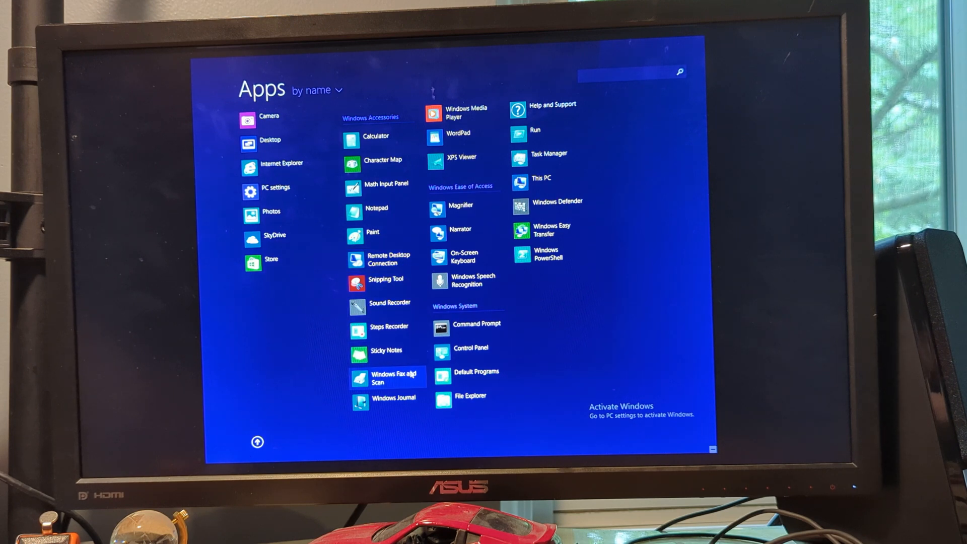
mouse_move(386, 351)
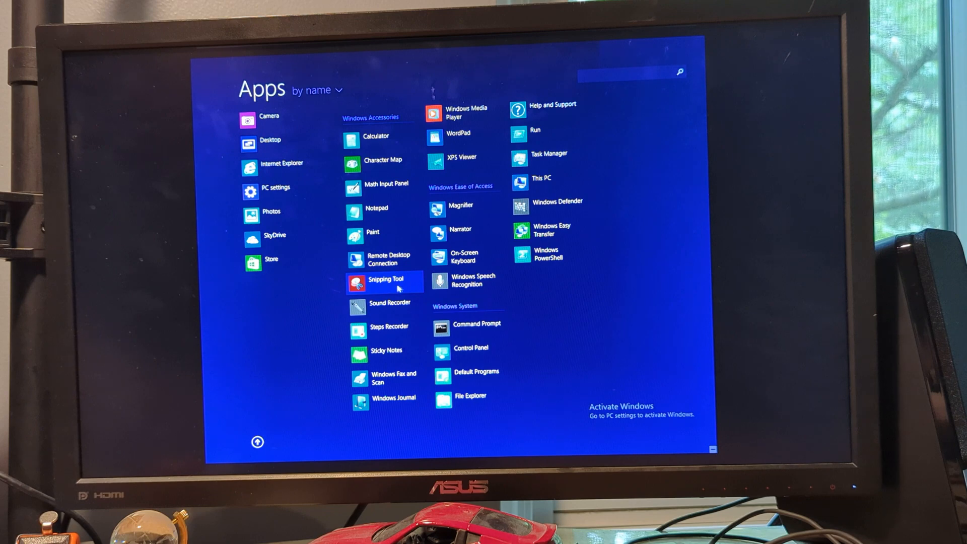
mouse_move(482, 375)
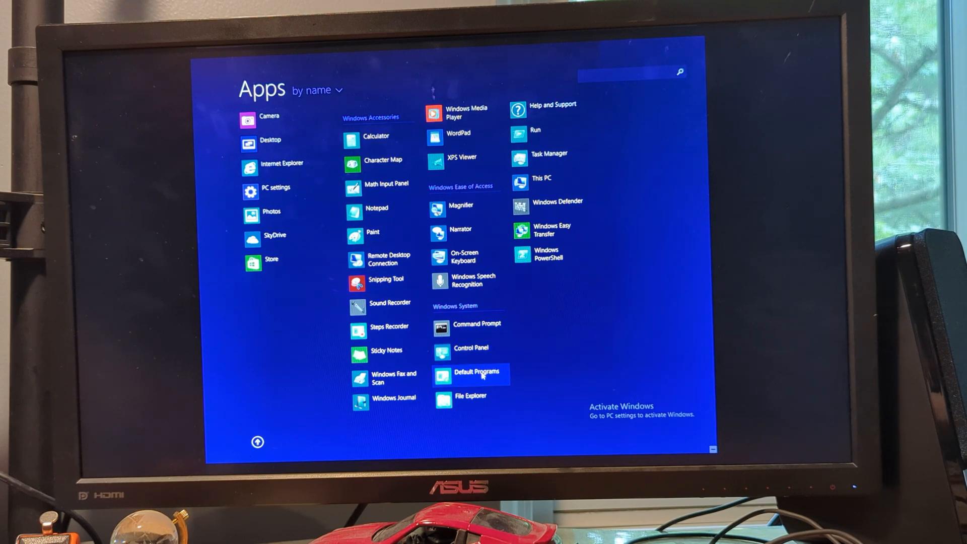
Step: View the System page's basic computer information under Control Panel's System and Security
left_click(467, 348)
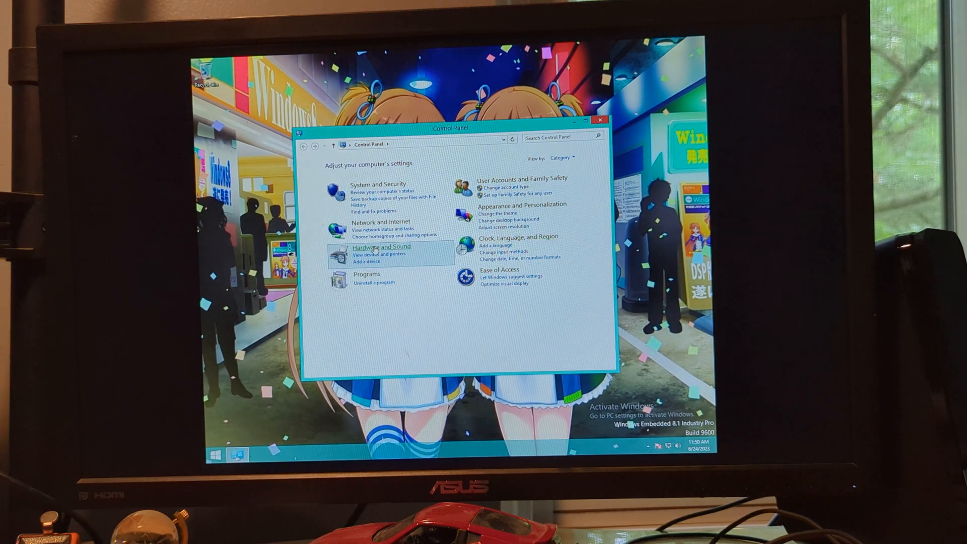
mouse_move(381, 287)
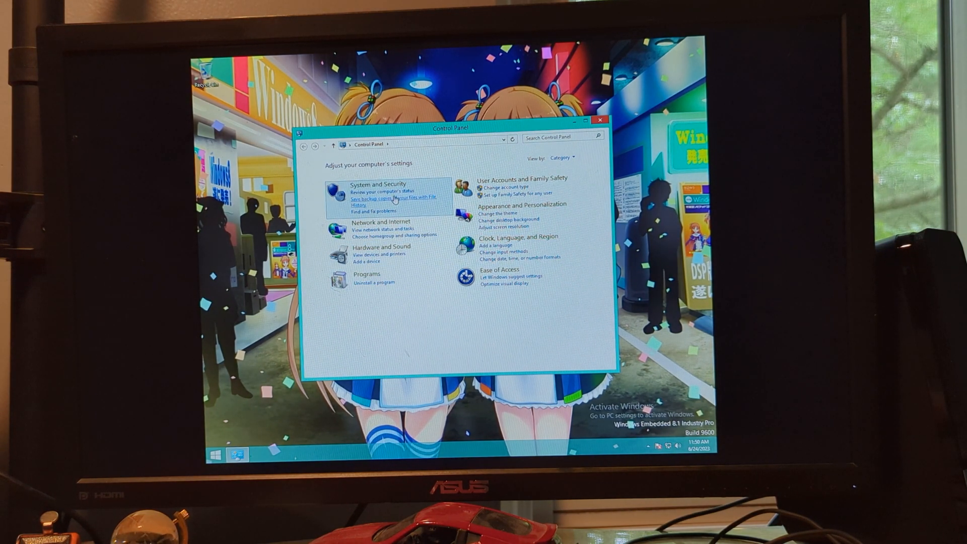
left_click(378, 184)
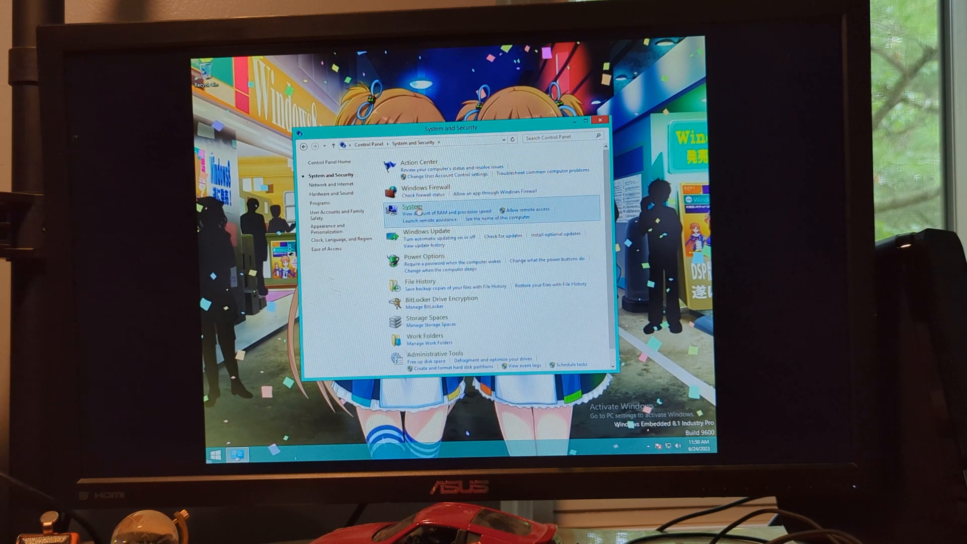
left_click(411, 206)
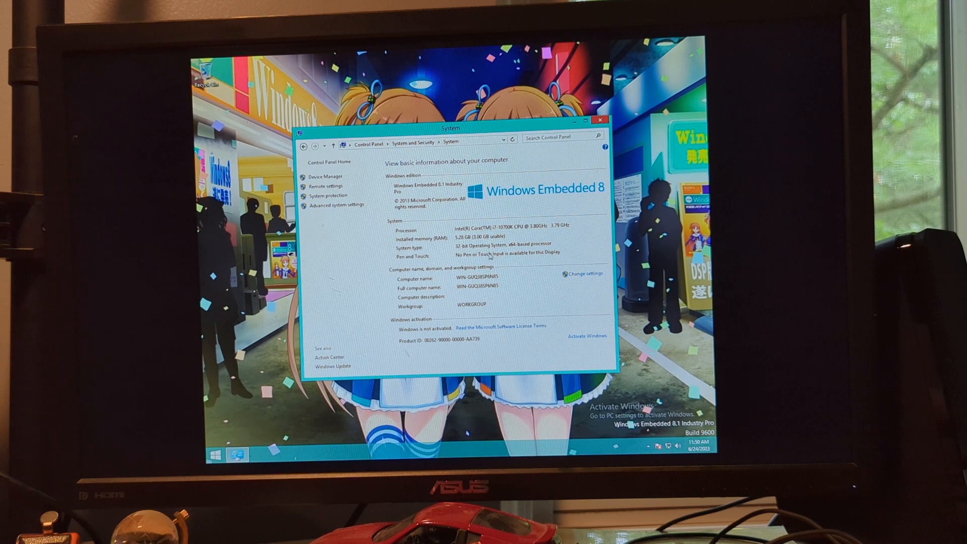
mouse_move(468, 253)
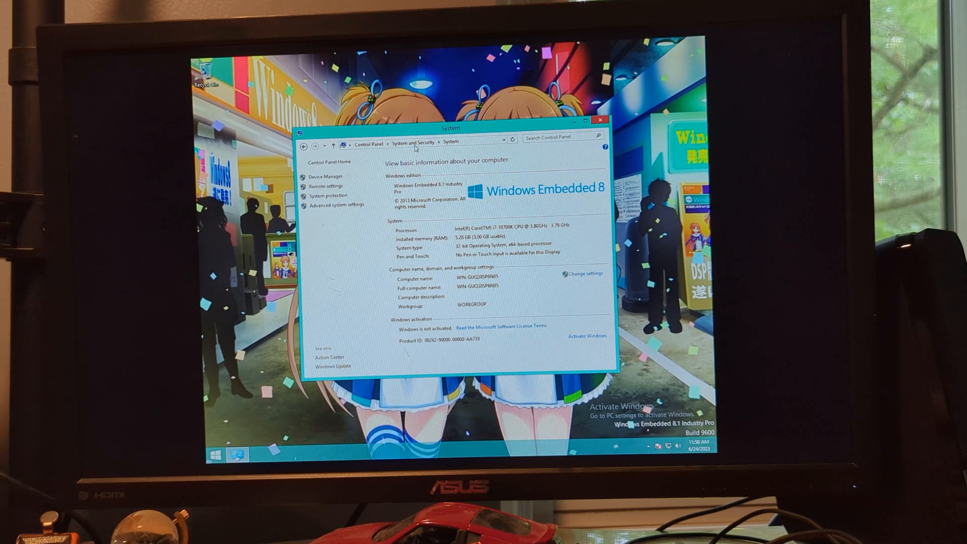
left_click(411, 143)
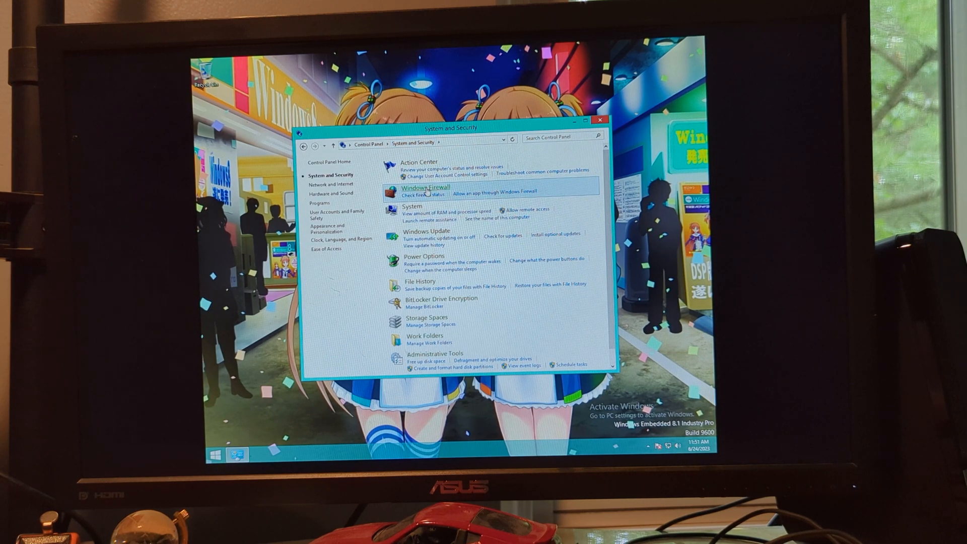
Step: View the Windows Firewall status, then the Action Center's security and maintenance messages
left_click(425, 187)
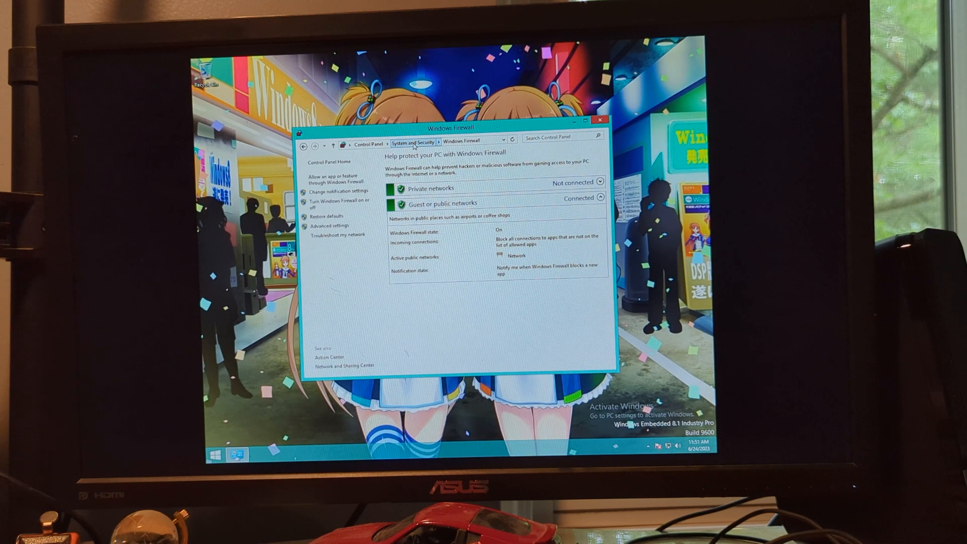
left_click(411, 143)
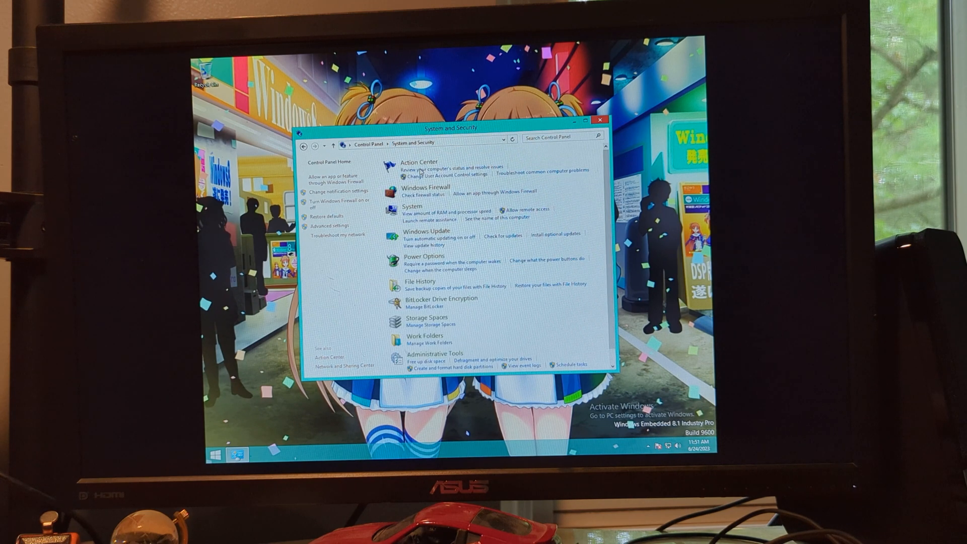
left_click(420, 162)
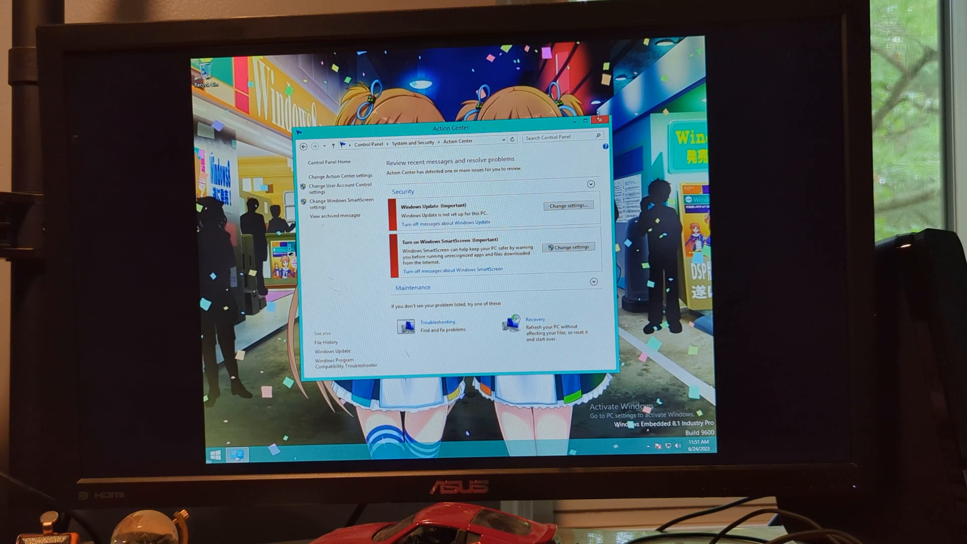
left_click(597, 119)
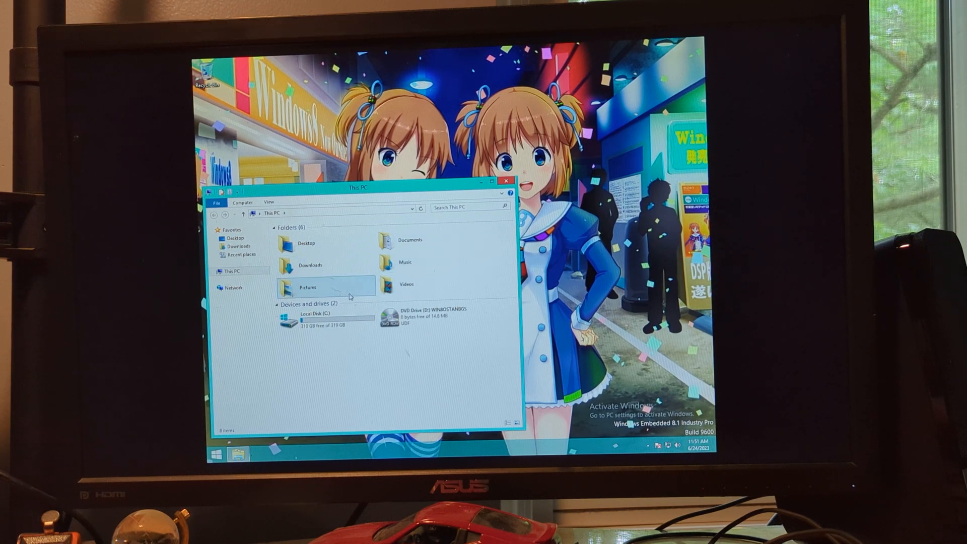
mouse_move(384, 284)
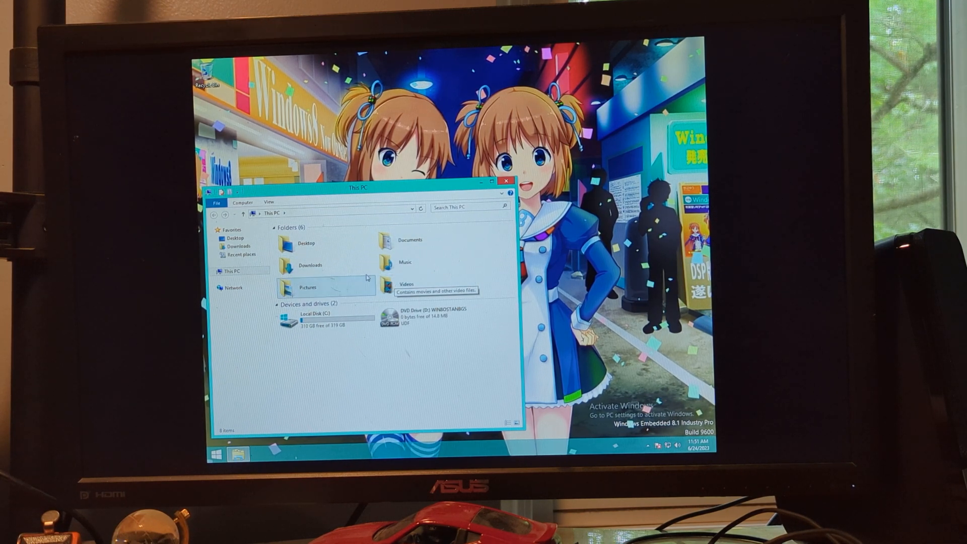
Step: Browse into Local Disk (C:) and its Windows folder, looking through the listing
double_click(282, 265)
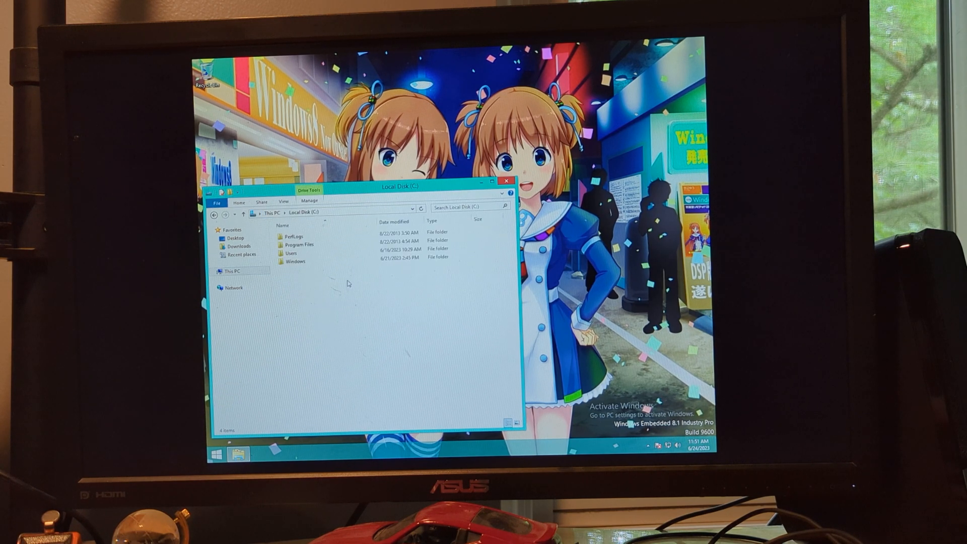
double_click(295, 260)
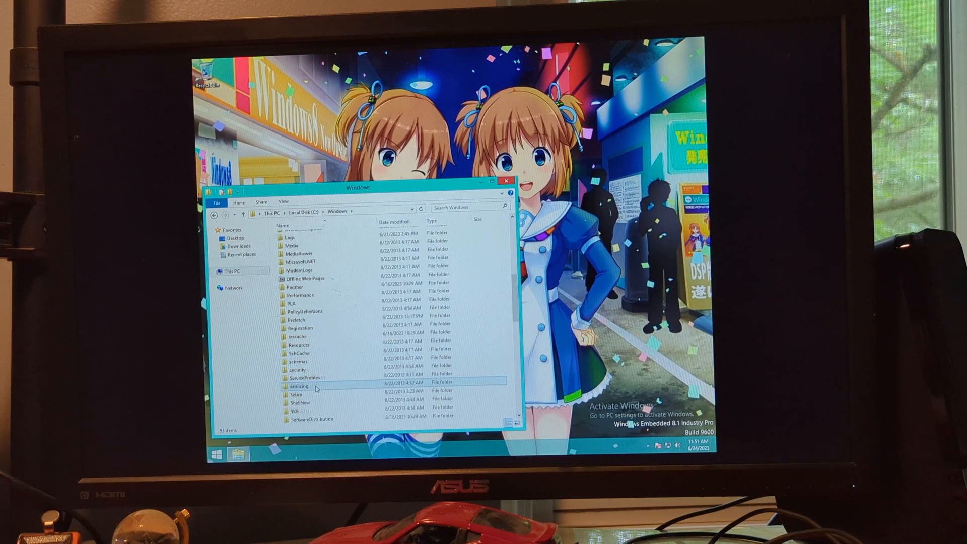
scroll("down", 3)
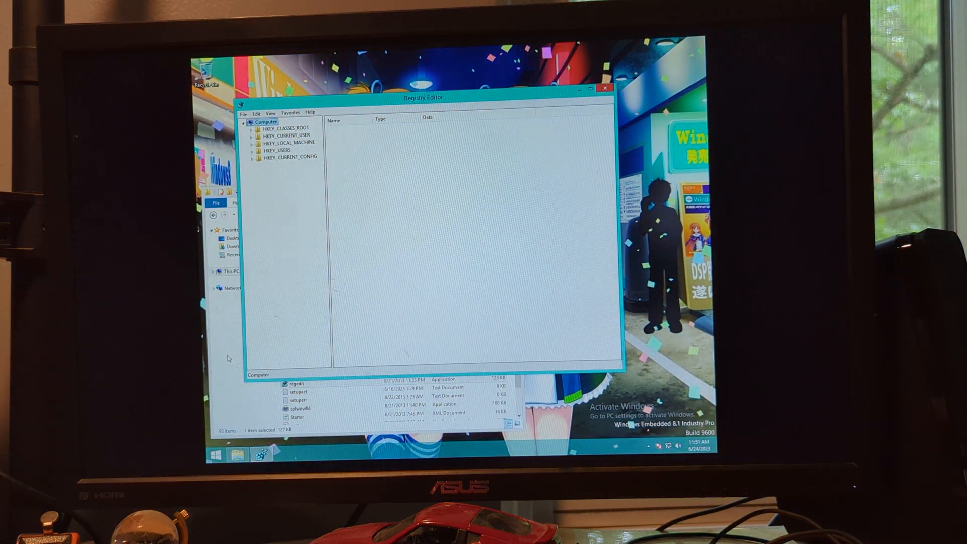
Step: Expand HKEY_CURRENT_USER > Software > Microsoft and view the Internet Connection Wizard key
left_click(276, 173)
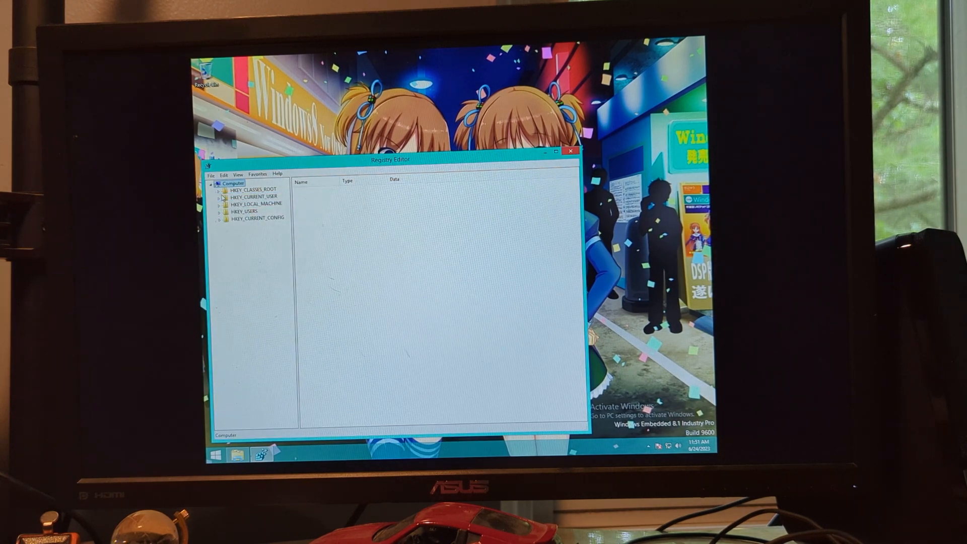
left_click(219, 188)
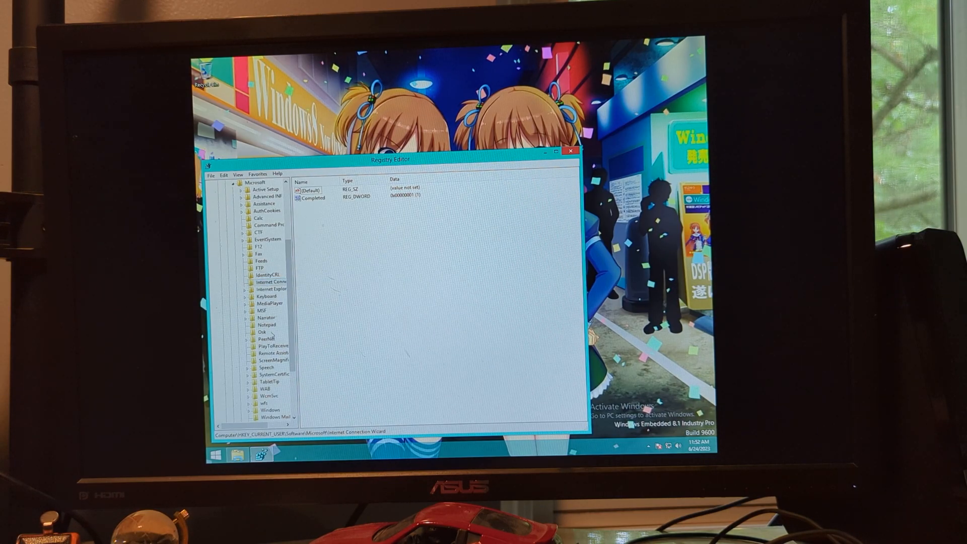
scroll("down", 3)
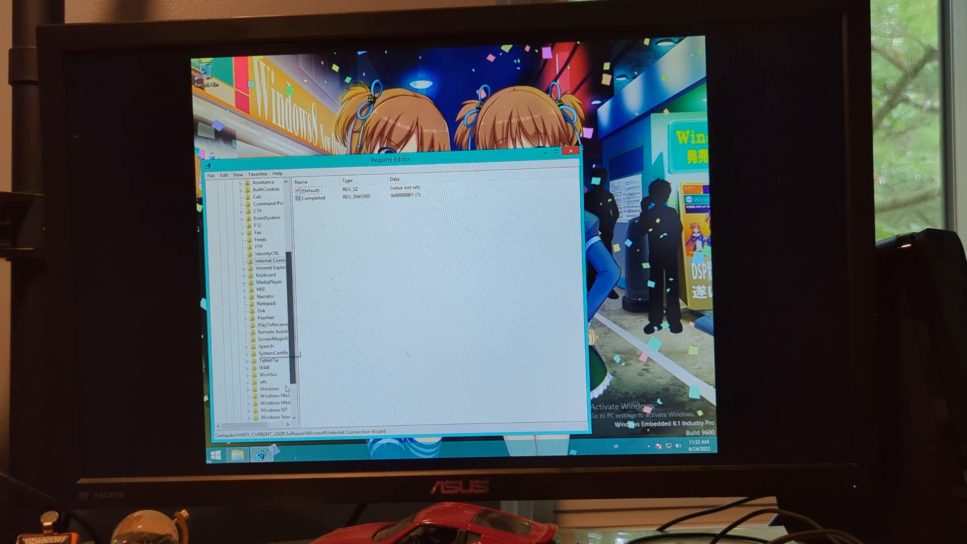
scroll("down", 3)
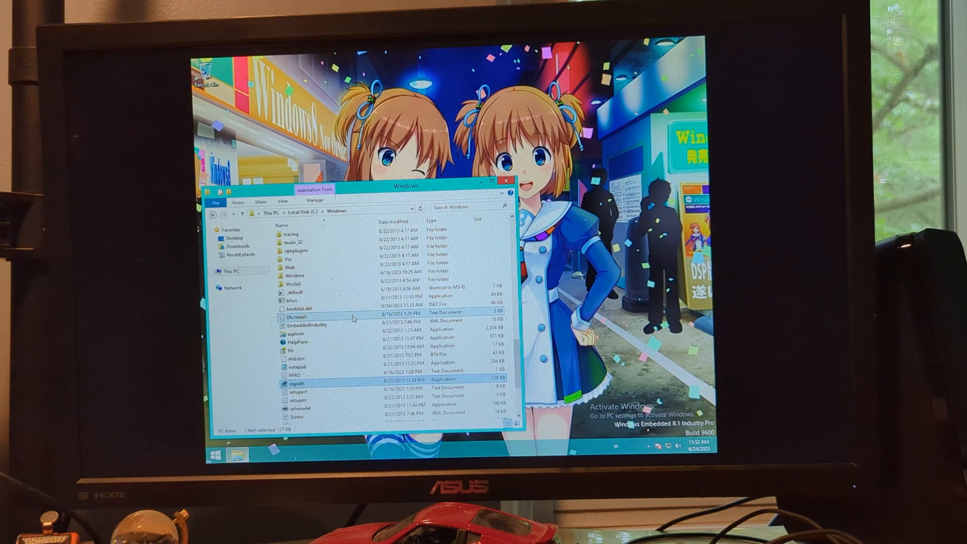
Step: Browse into the System32 folder and look through its DLLs and files
scroll("down", 3)
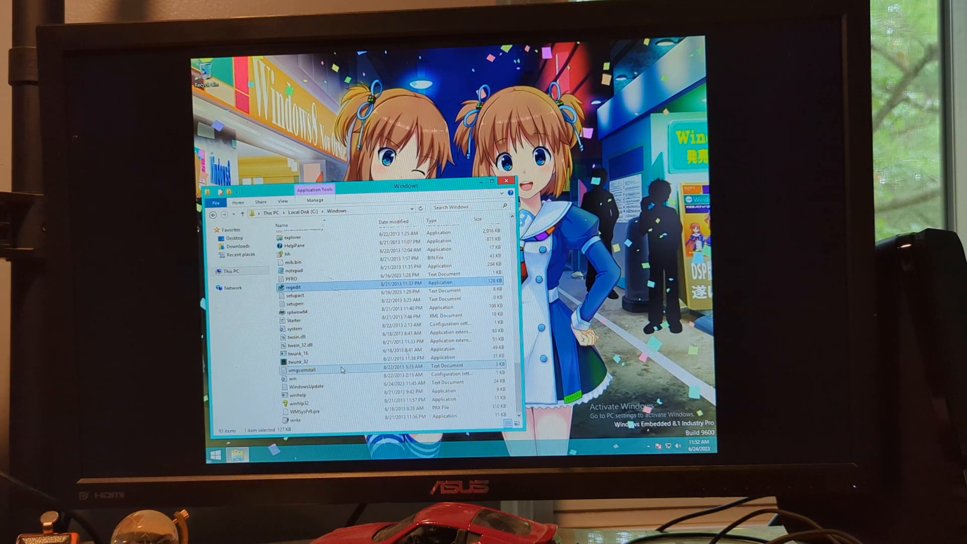
scroll("up", 3)
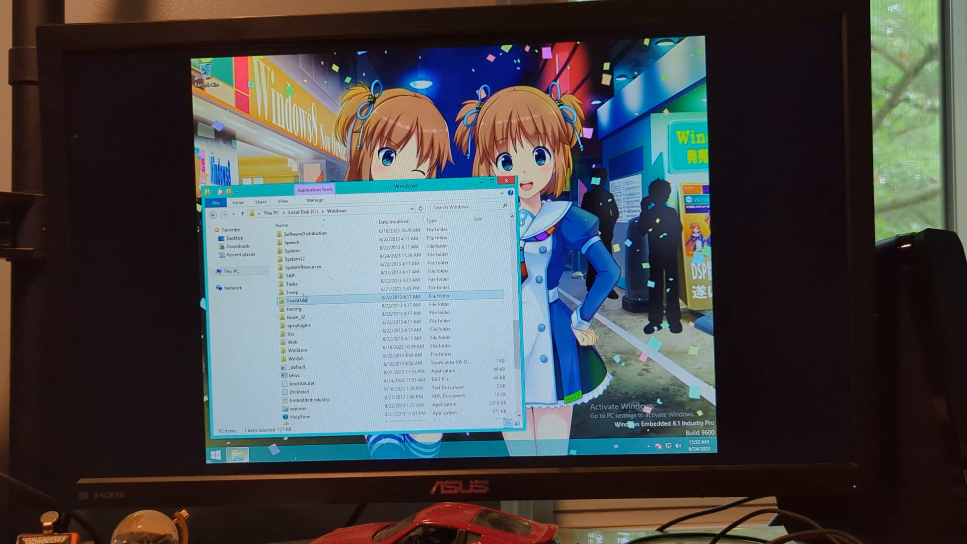
double_click(295, 258)
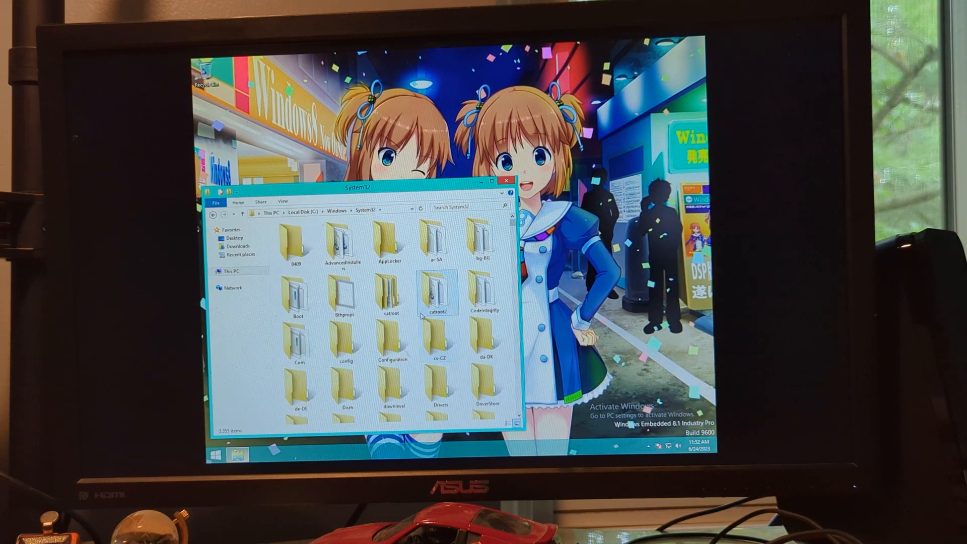
scroll("down", 3)
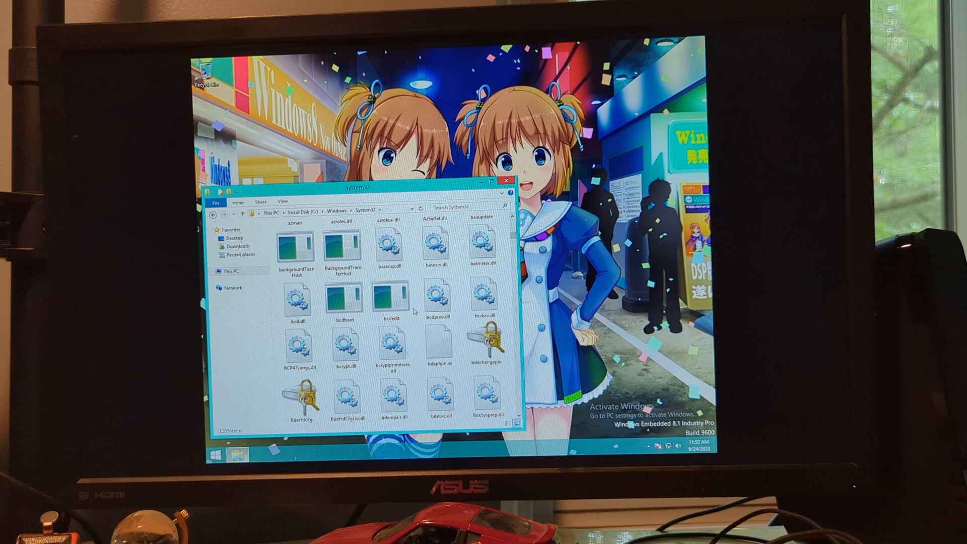
scroll("down", 3)
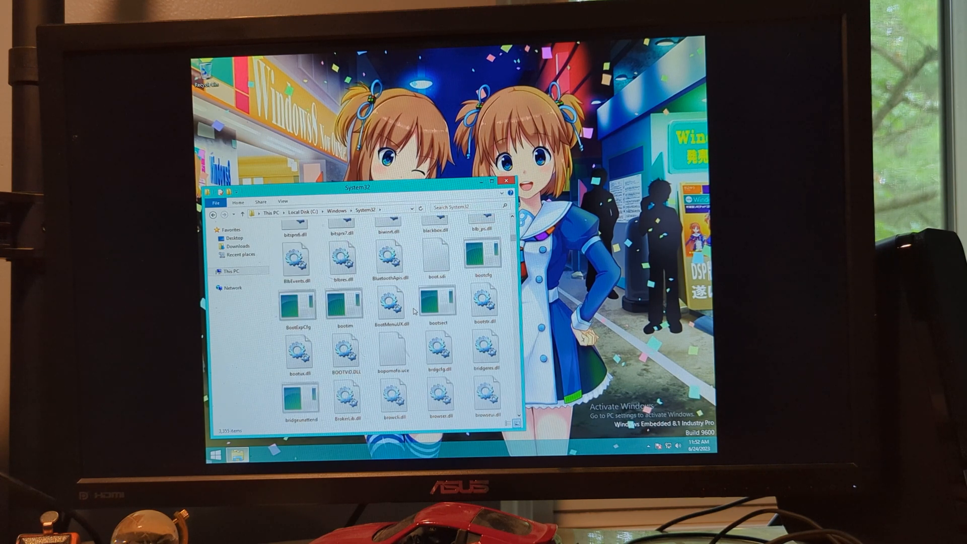
scroll("down", 3)
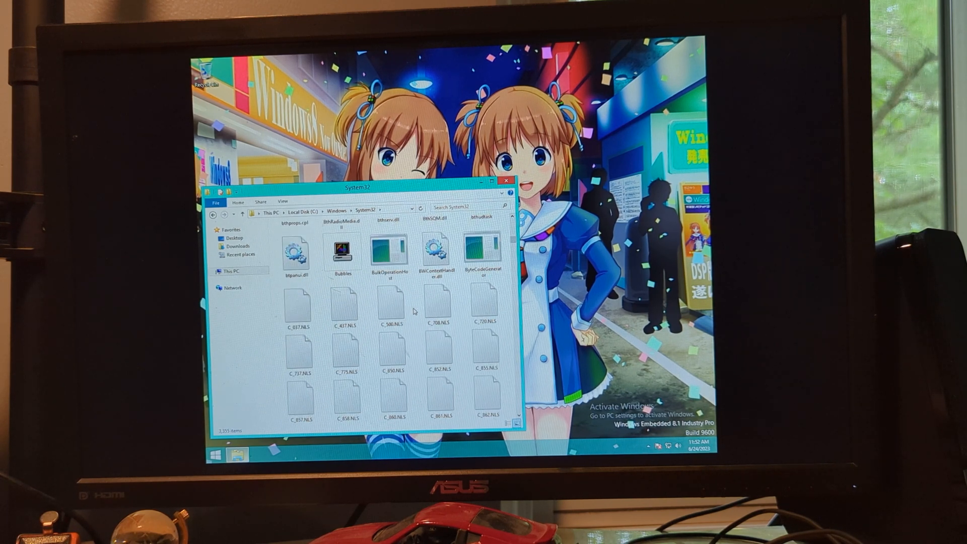
scroll("down", 3)
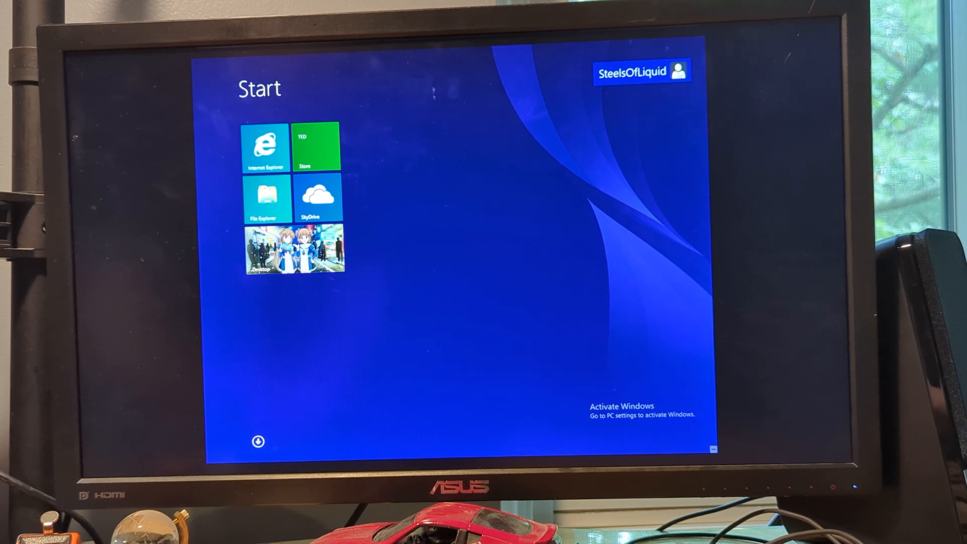
Step: Show the Settings charm's Power menu offering Shut down and Restart
left_click(640, 70)
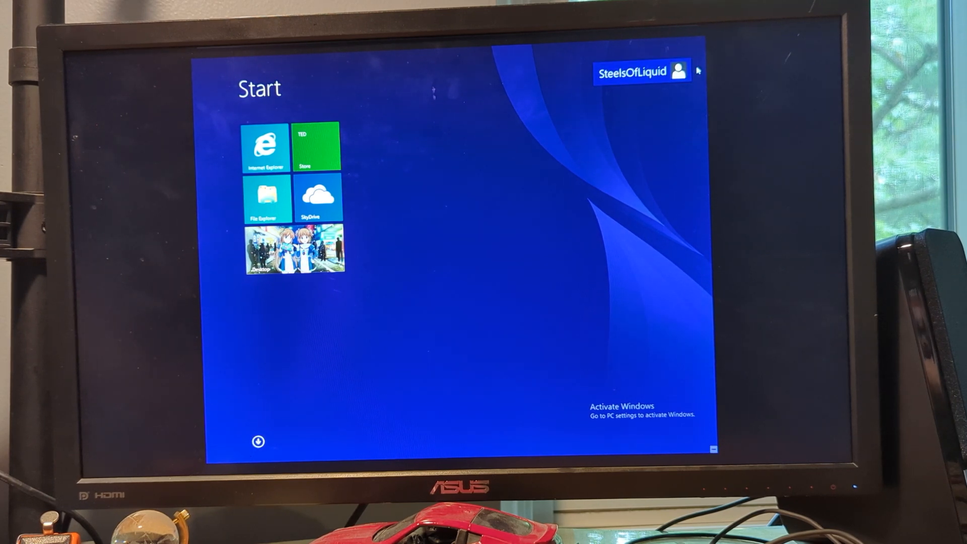
left_click(295, 252)
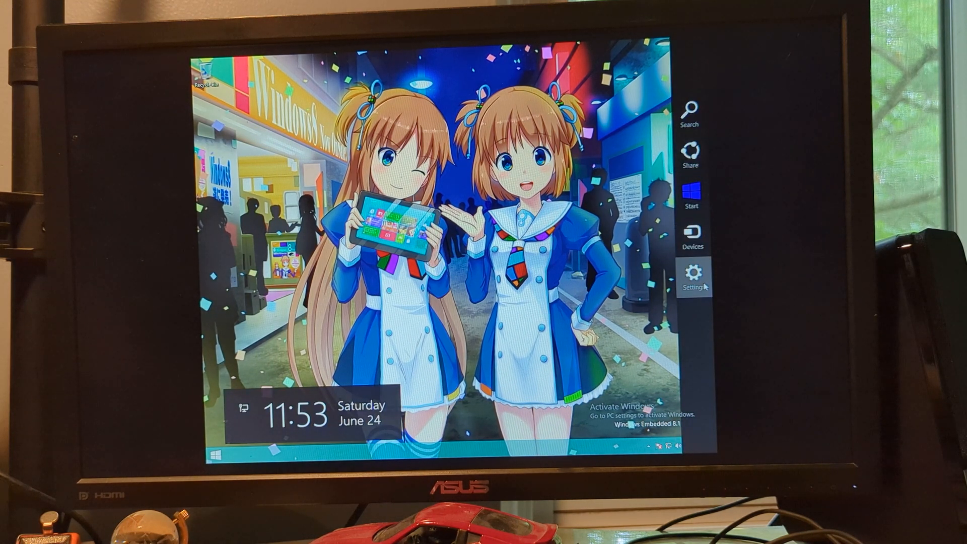
left_click(693, 274)
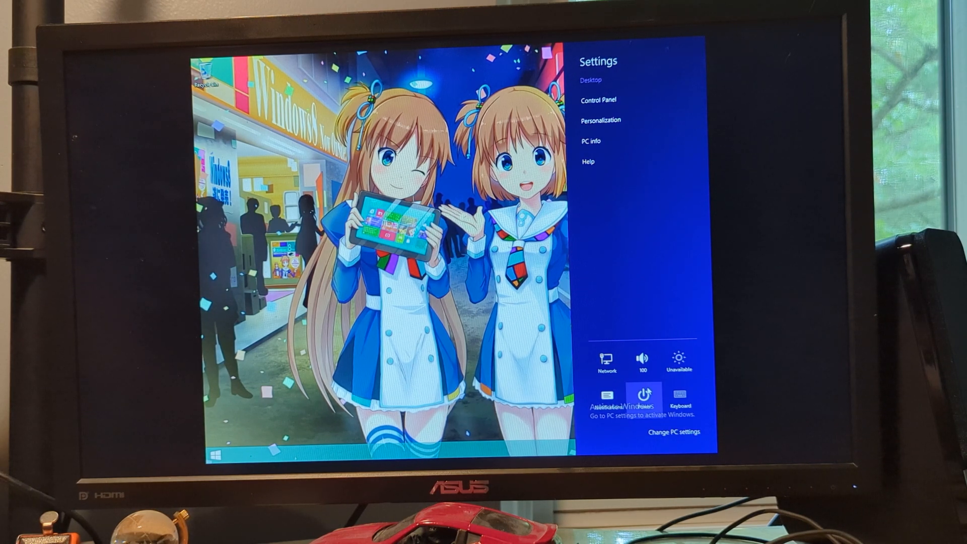
left_click(643, 397)
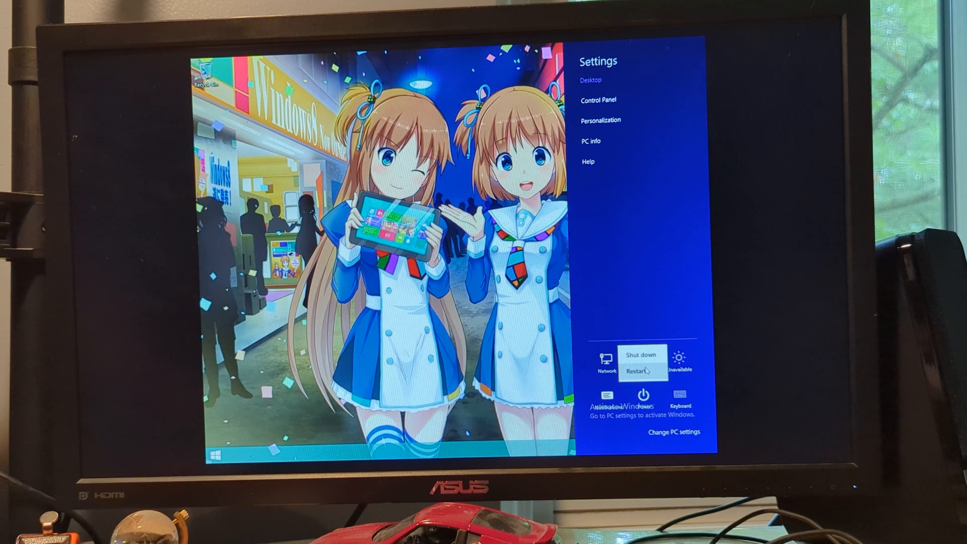
mouse_move(641, 355)
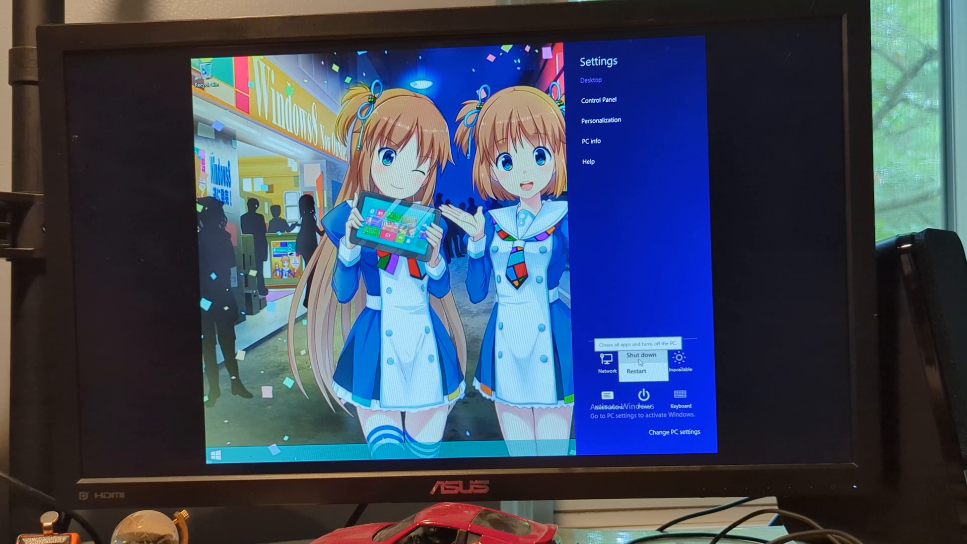